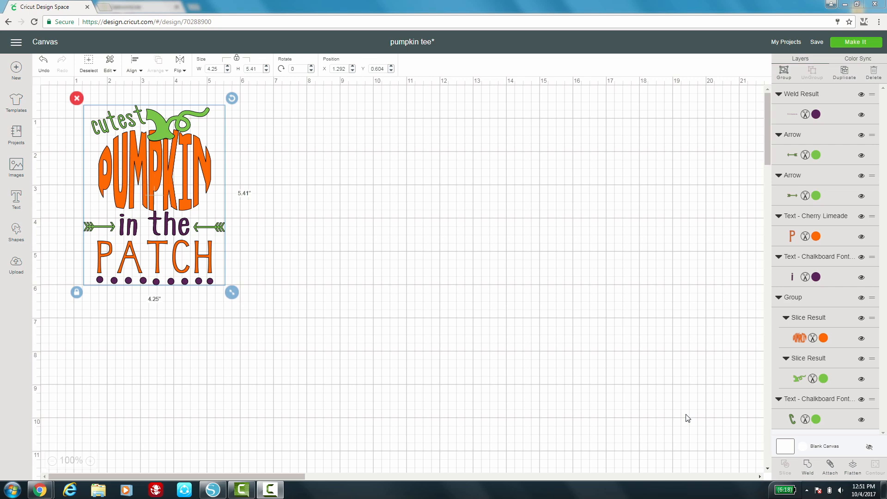
Step: Inspect the reference design's pumpkin and right-hand arrow, then clear the selection
click(287, 256)
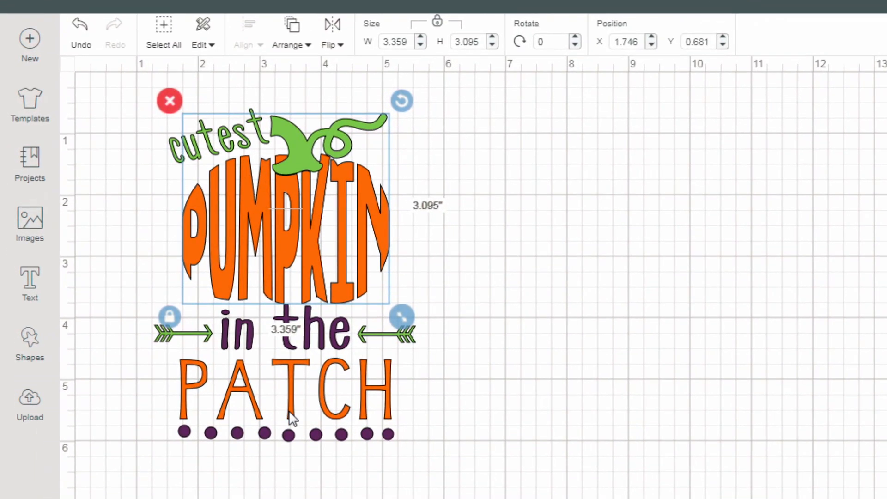
click(384, 333)
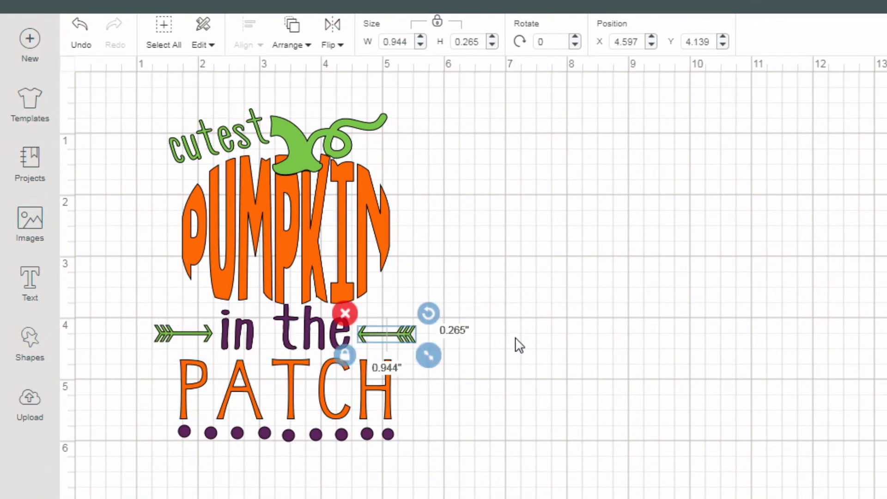
click(517, 345)
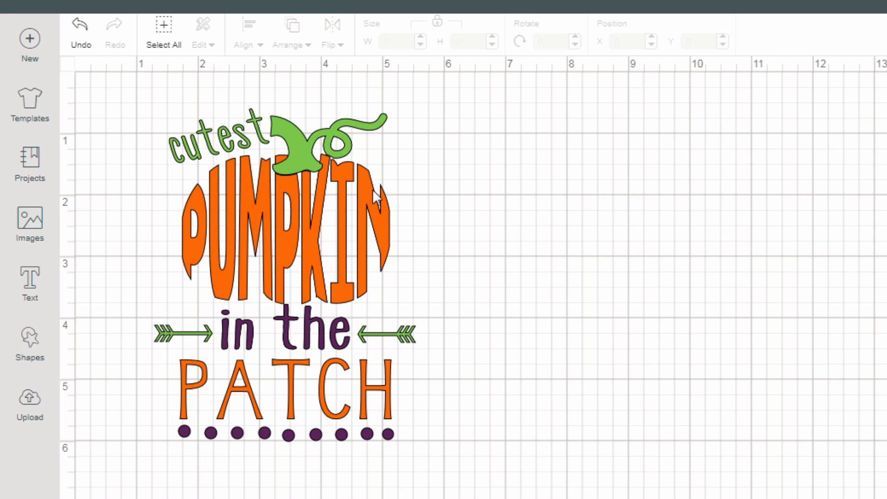
mouse_move(362, 248)
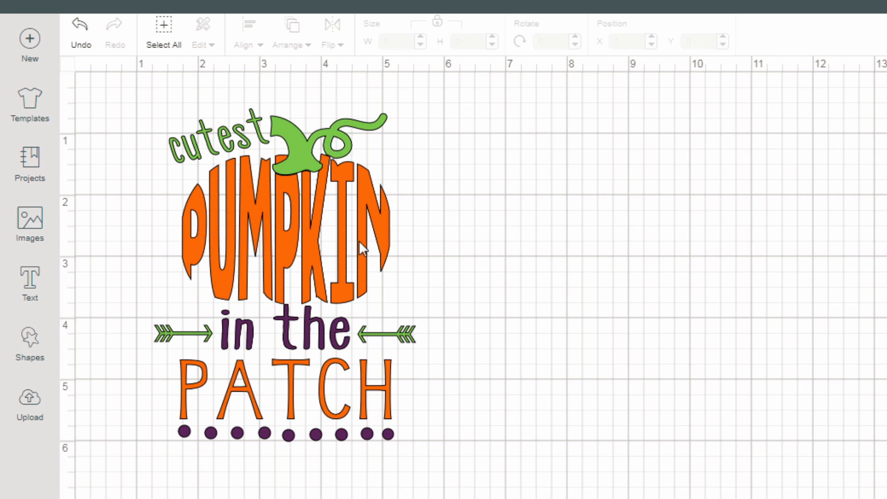
mouse_move(464, 275)
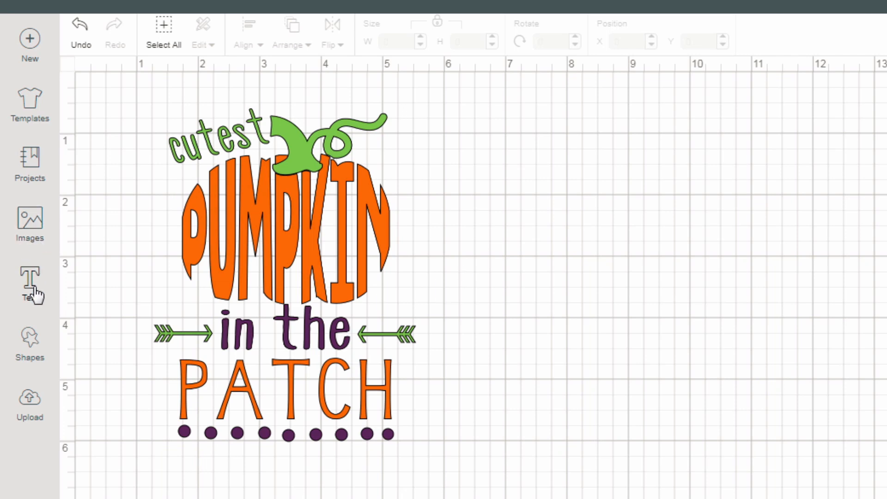
Step: Add a PUMPKIN text layer and set its font to Arial Black
click(30, 285)
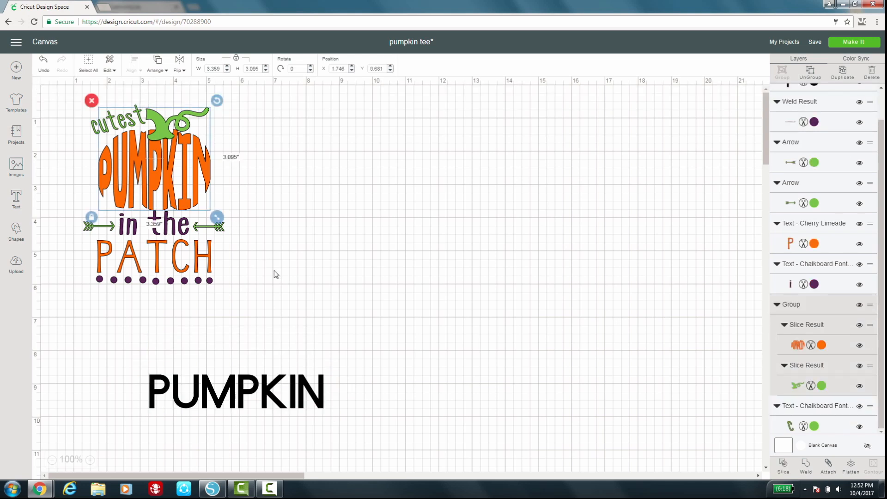
click(236, 391)
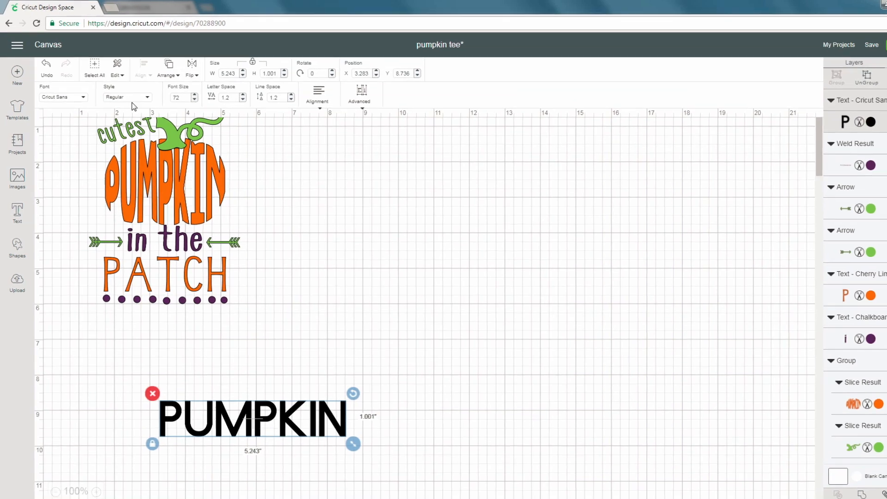
click(61, 97)
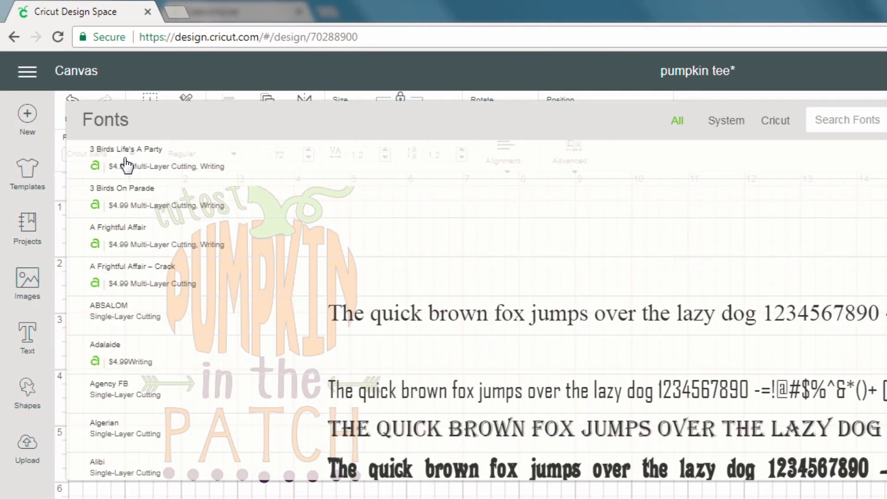
scroll(up, 3)
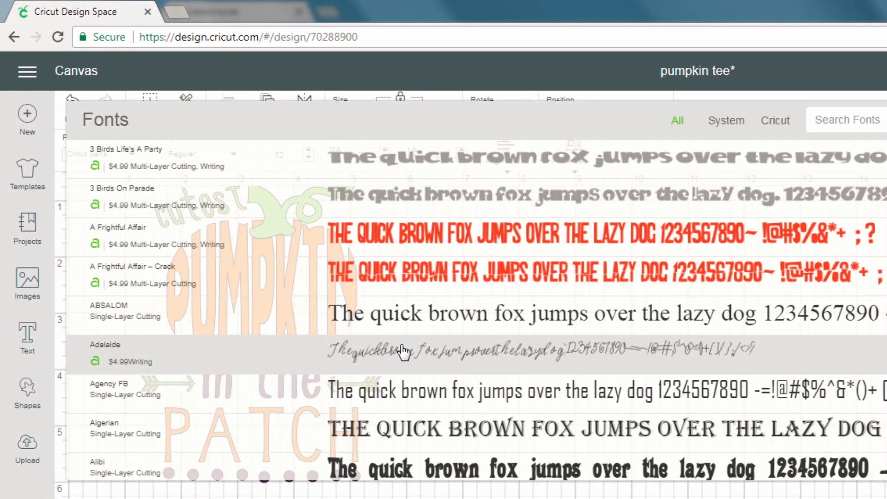
scroll(down, 3)
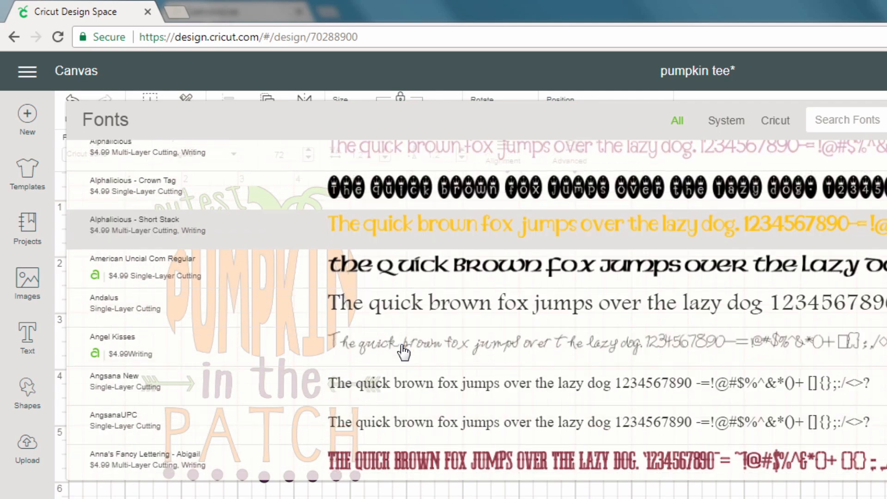
scroll(down, 3)
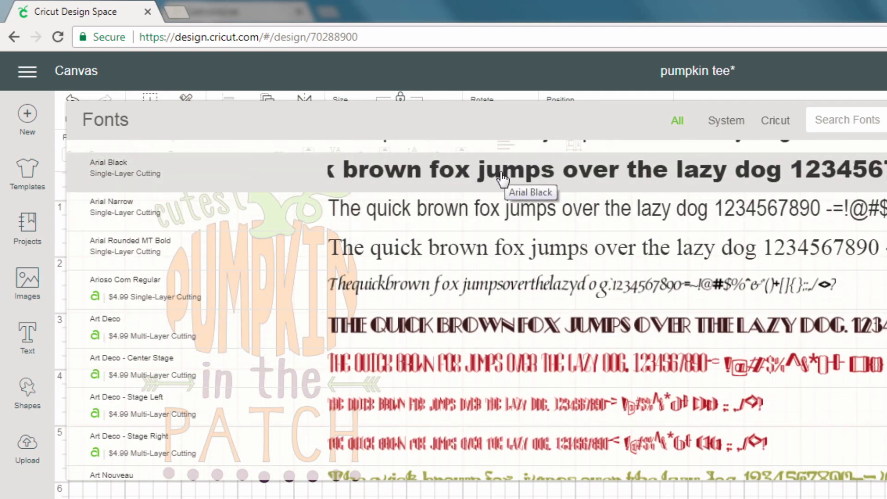
click(109, 168)
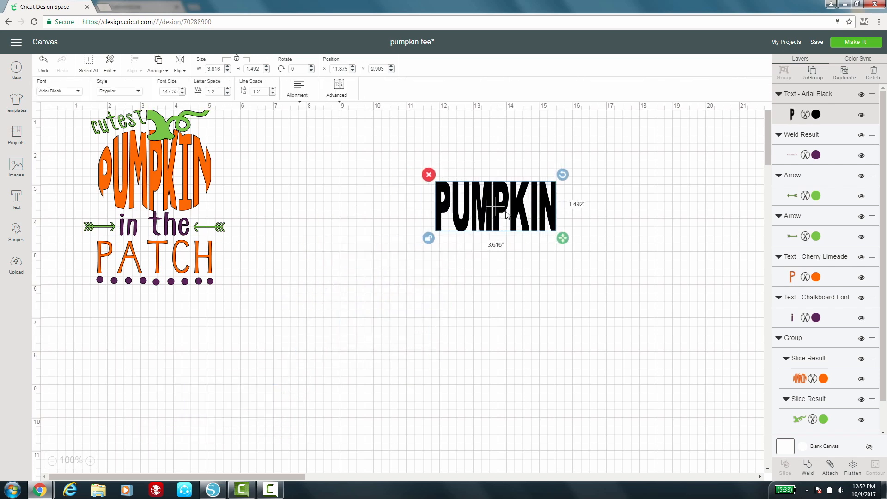
mouse_move(17, 165)
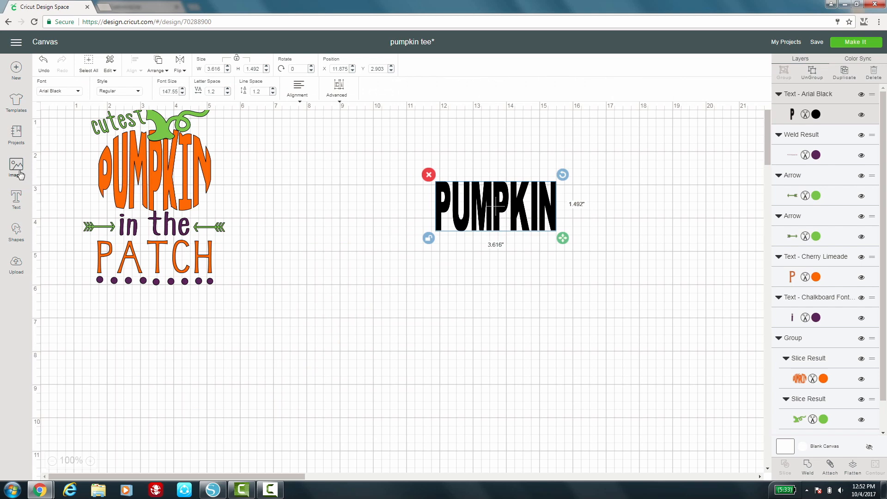
Step: Search the image library for pumpkin and insert the light green pumpkin-with-stem image
click(15, 167)
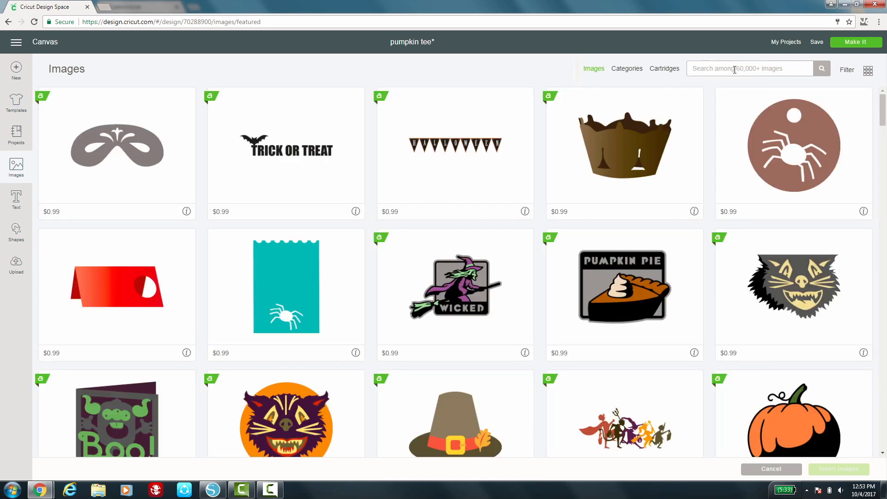
text(pumpkin)
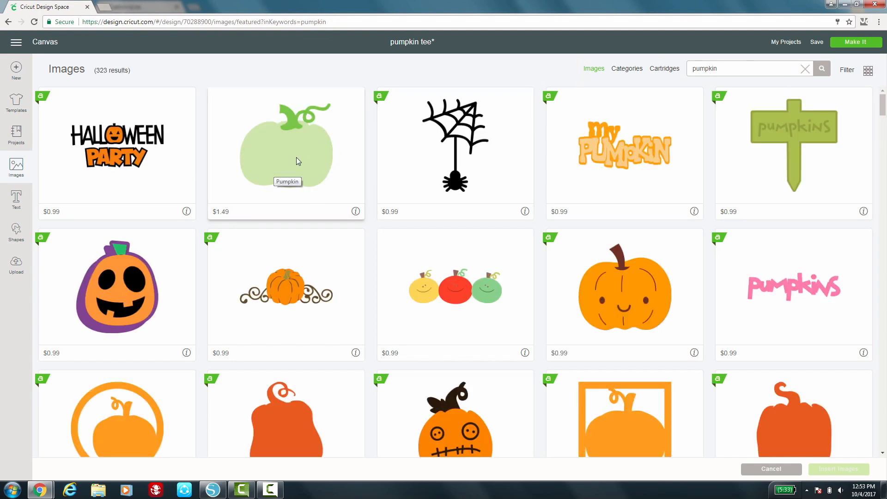
click(286, 150)
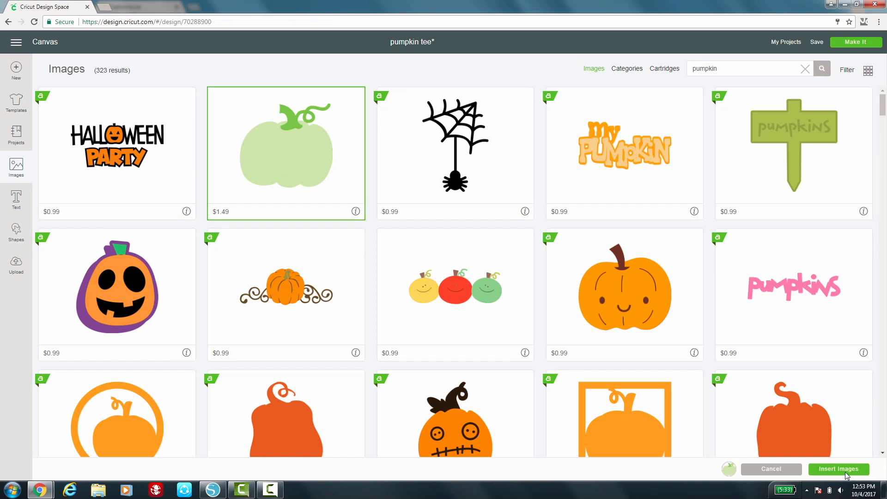
click(839, 468)
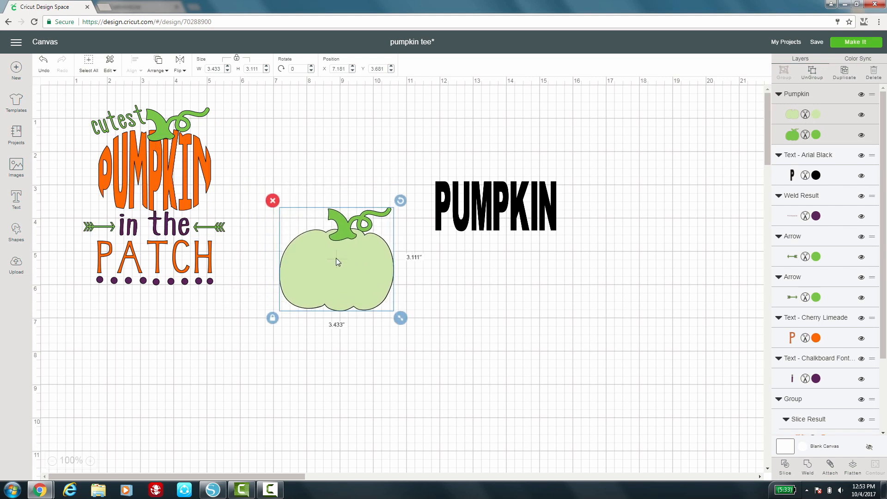
mouse_move(469, 244)
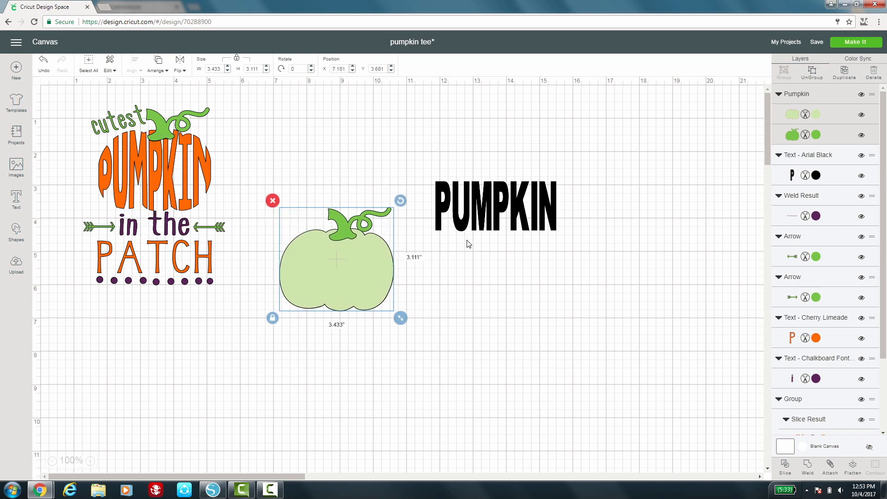
Step: Slice the curly stem off the pumpkin body, delete the leftover dark green piece, and select the stemless body
click(495, 205)
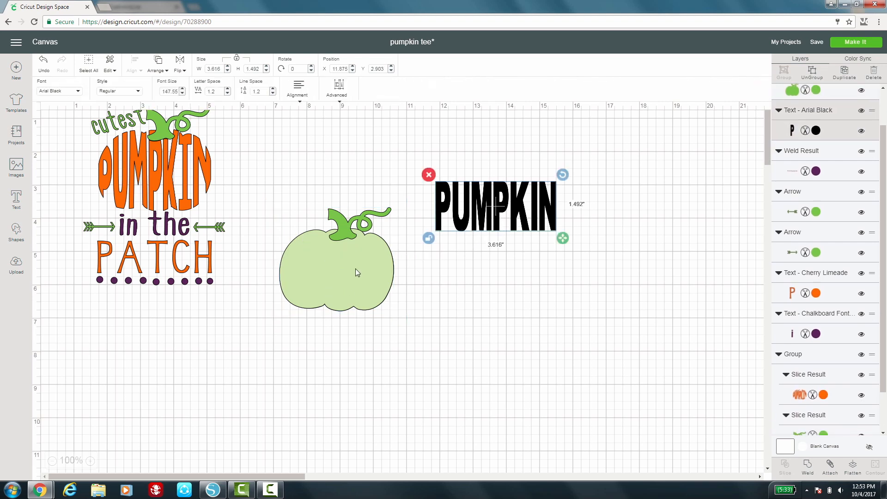
mouse_move(319, 281)
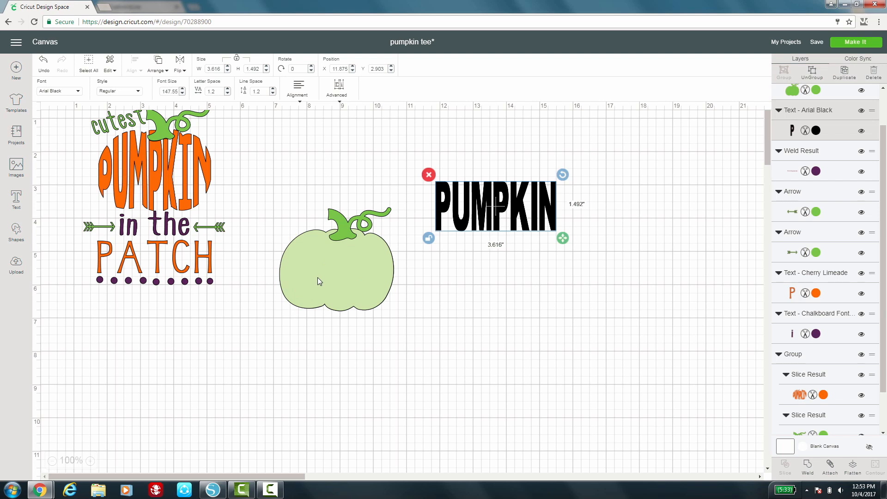
mouse_move(333, 277)
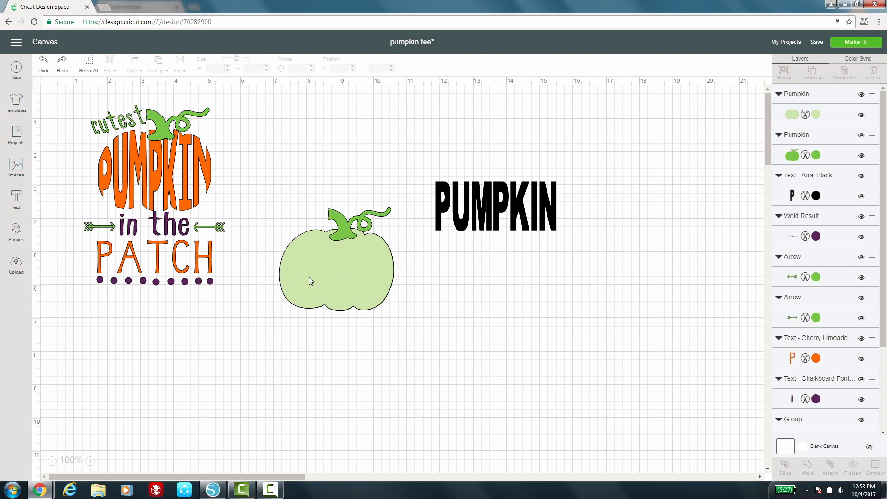
click(336, 269)
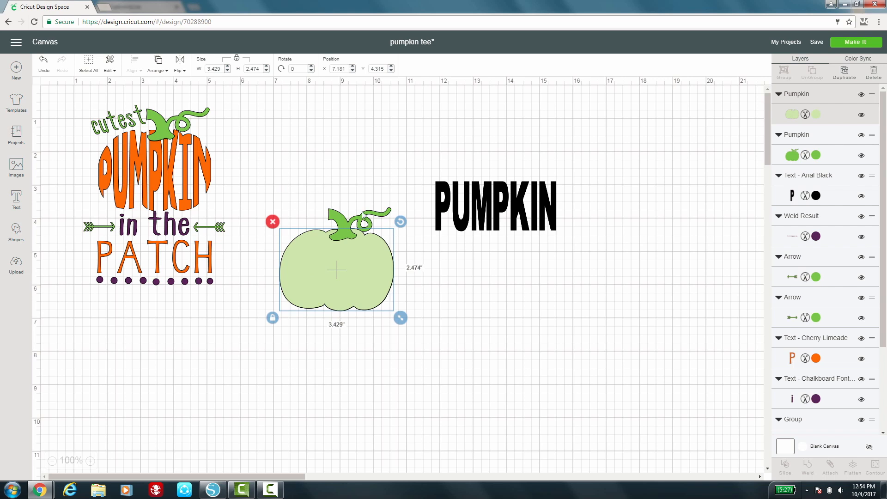
mouse_move(365, 215)
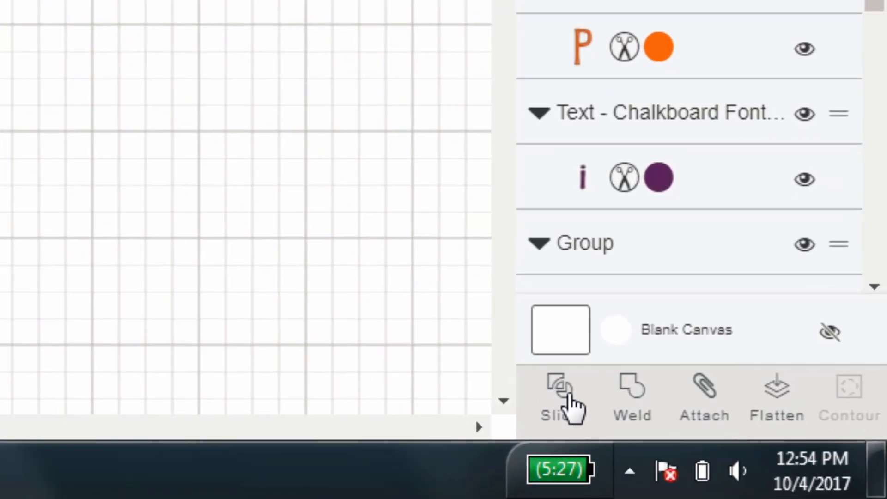
click(558, 400)
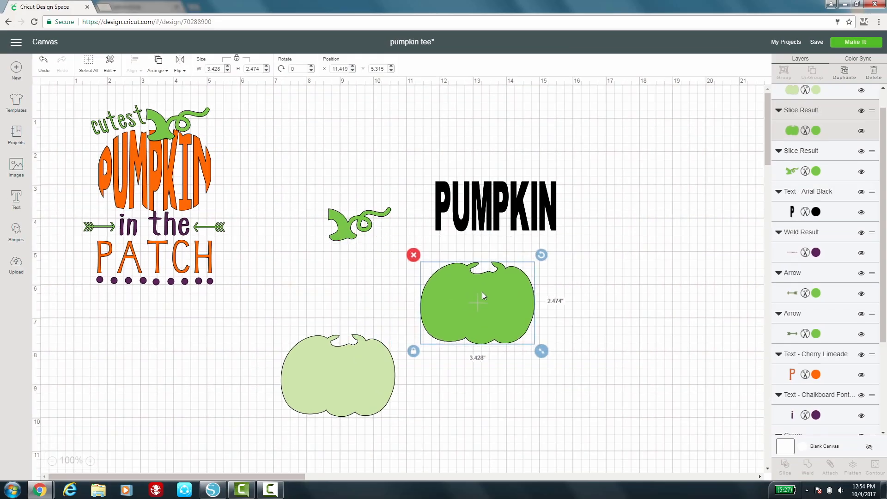
click(413, 255)
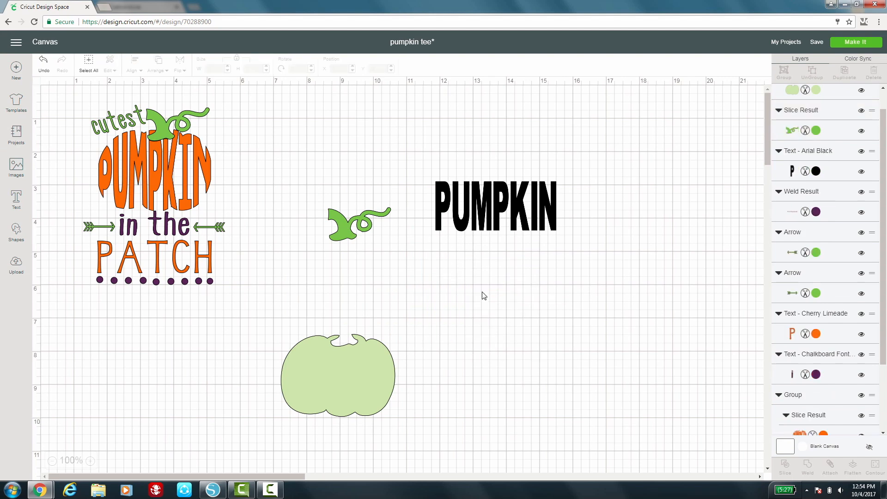
click(338, 377)
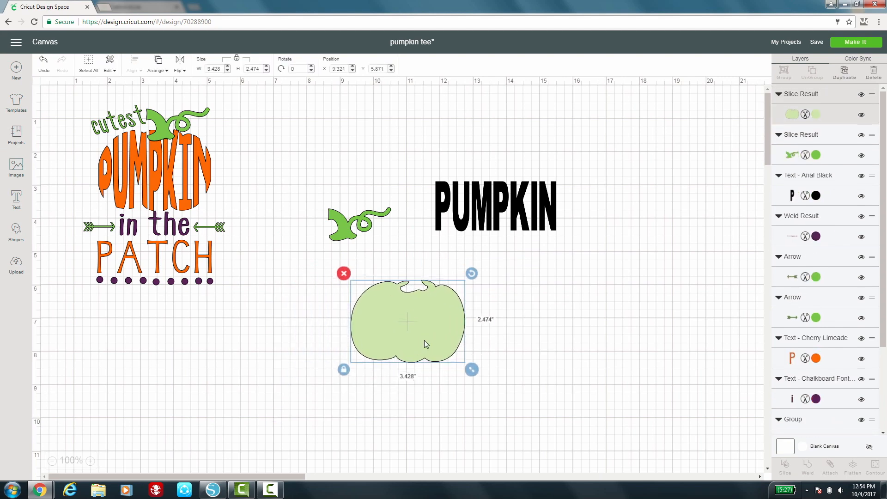
click(494, 206)
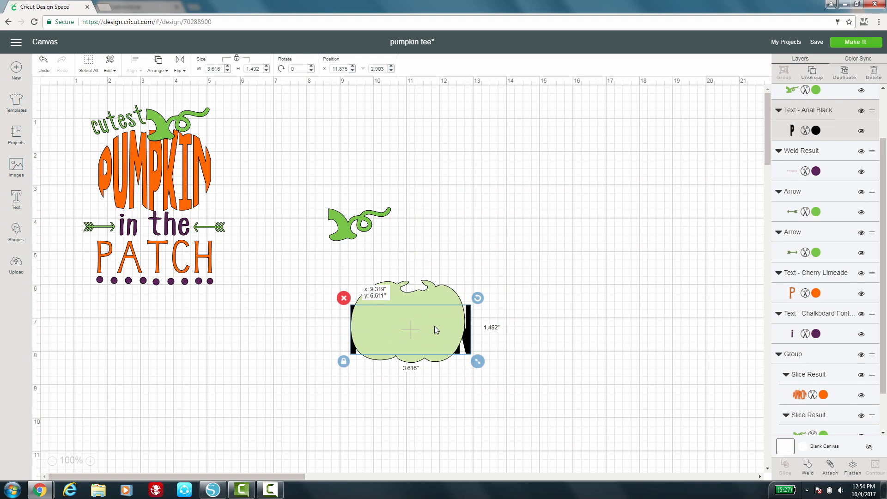
click(410, 330)
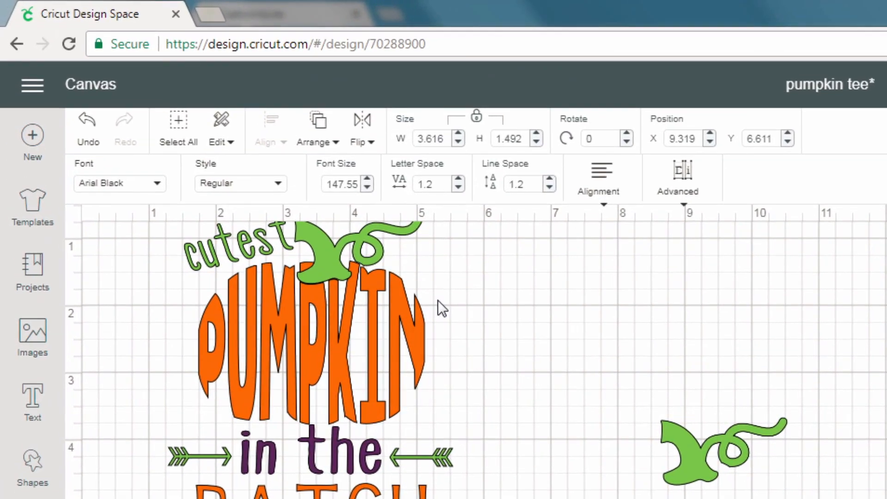
click(317, 130)
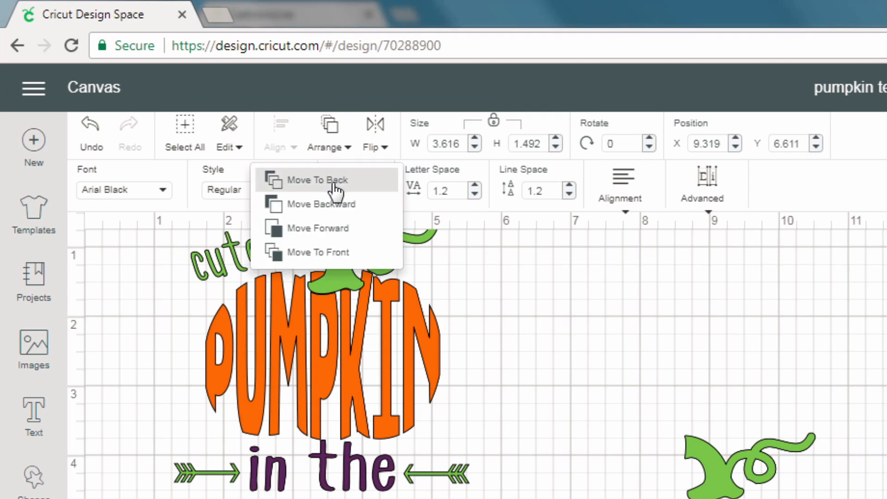
mouse_move(351, 254)
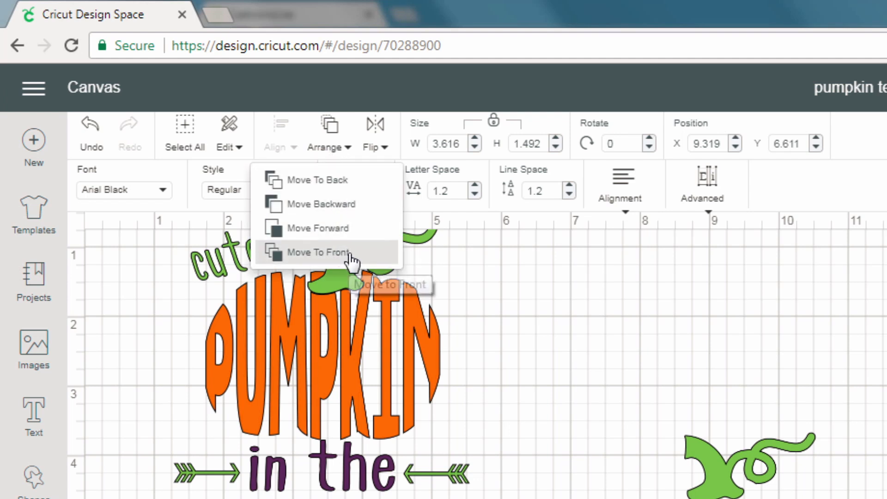
click(321, 252)
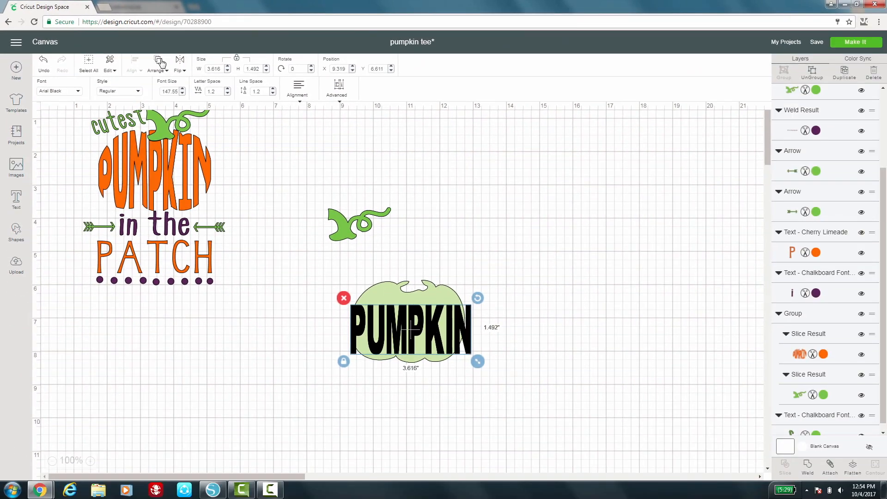
click(158, 62)
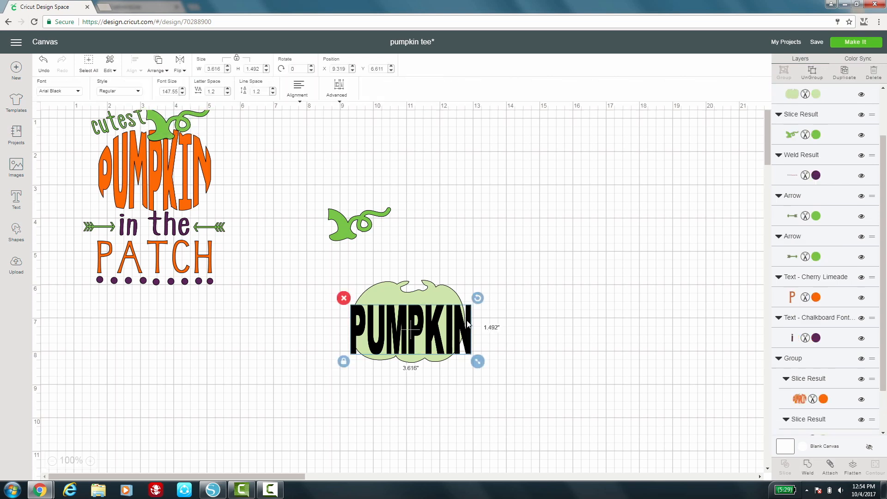
Step: Stretch the PUMPKIN word taller to span the pumpkin body top to bottom
scroll(up, 3)
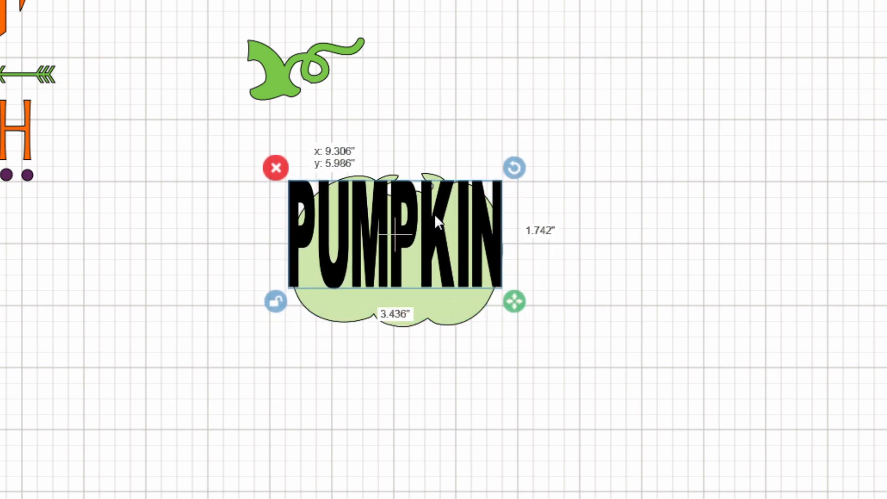
drag(387, 235, 387, 229)
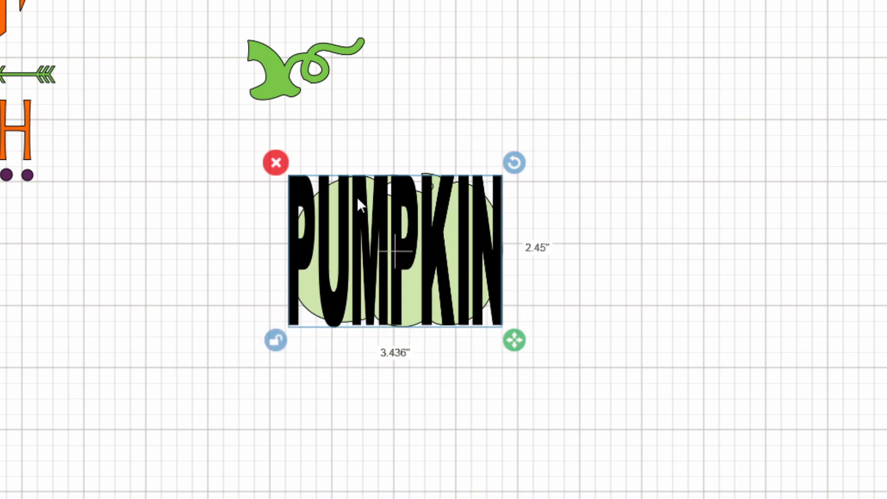
click(269, 225)
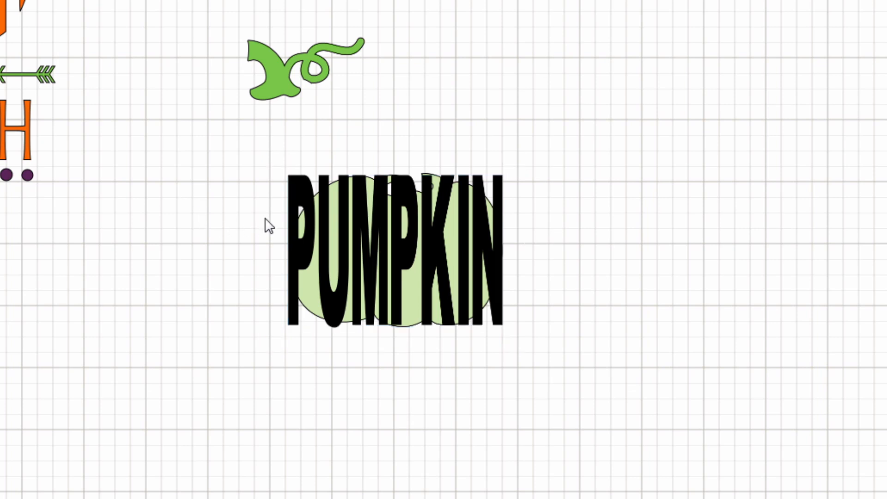
mouse_move(326, 268)
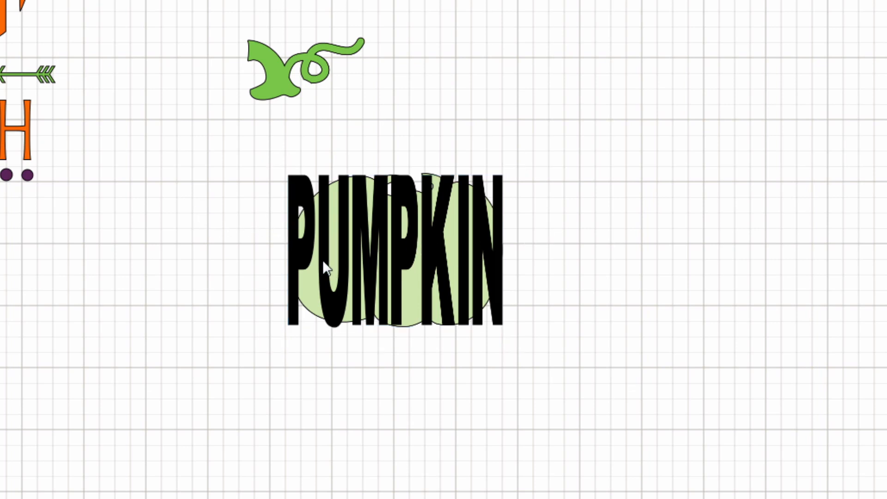
click(396, 252)
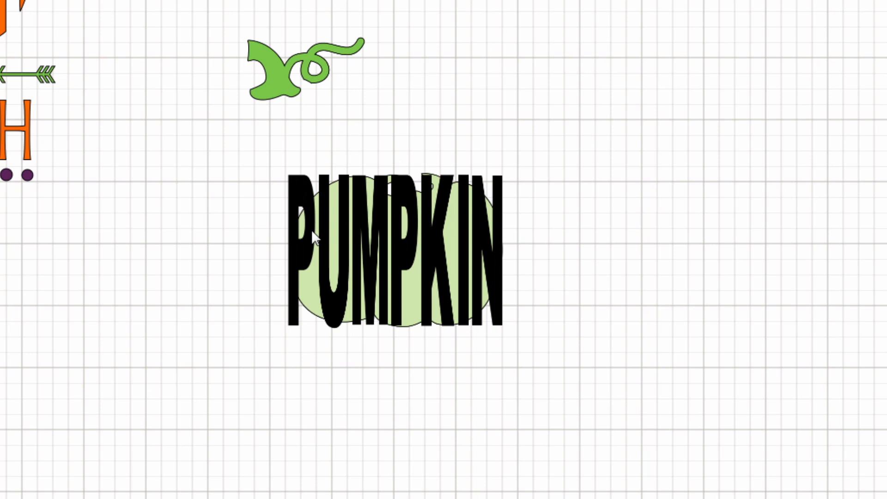
Step: Adjust individual letter heights so PUMPKIN follows the pumpkin's rounded outline, then reselect the word
click(315, 238)
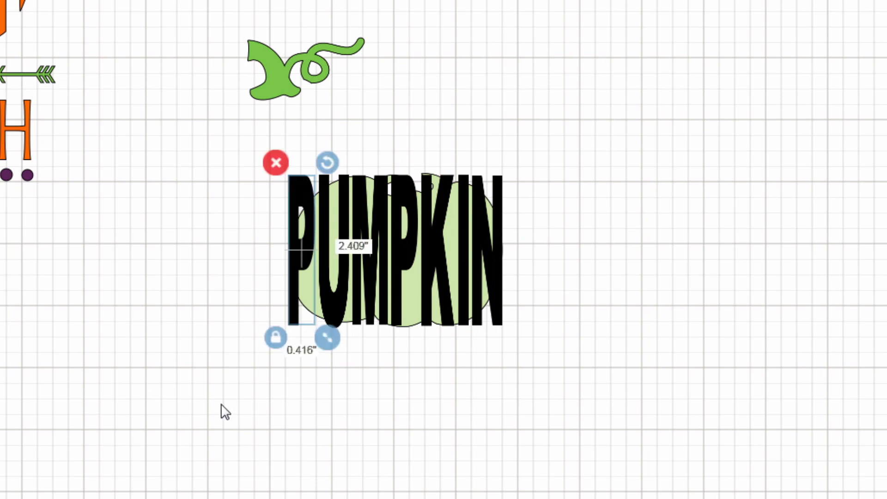
mouse_move(276, 337)
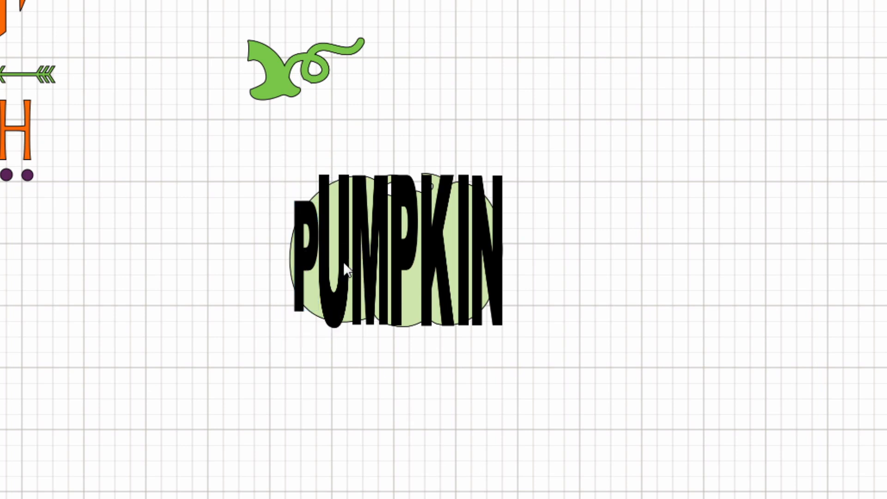
click(334, 277)
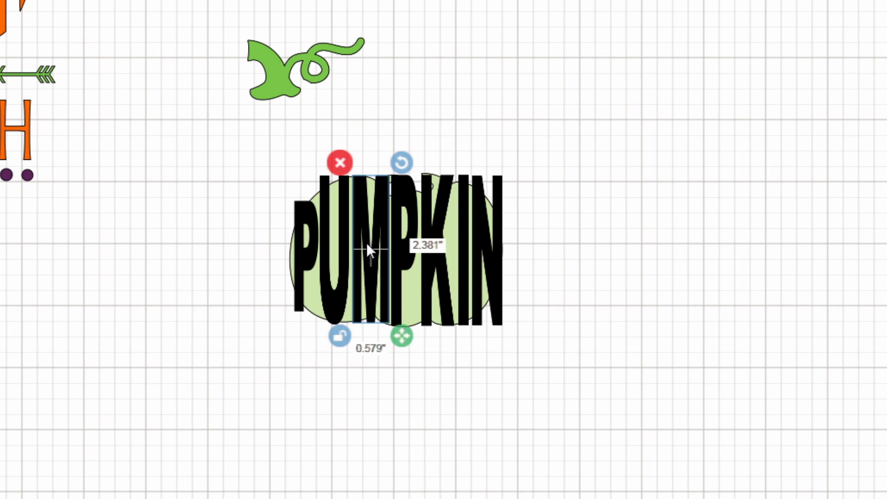
mouse_move(415, 299)
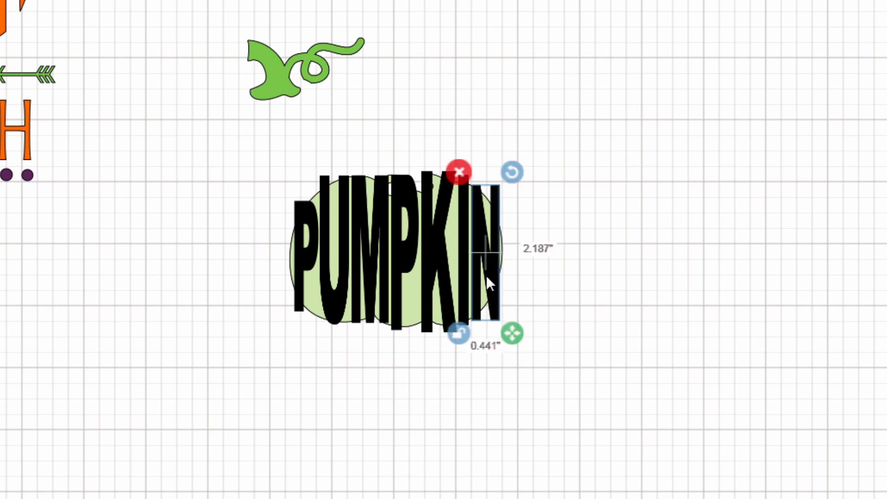
mouse_move(629, 331)
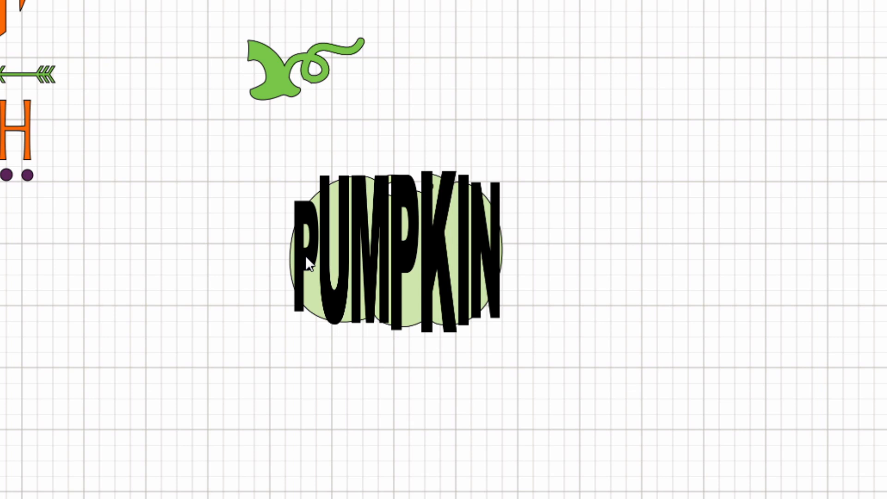
mouse_move(304, 264)
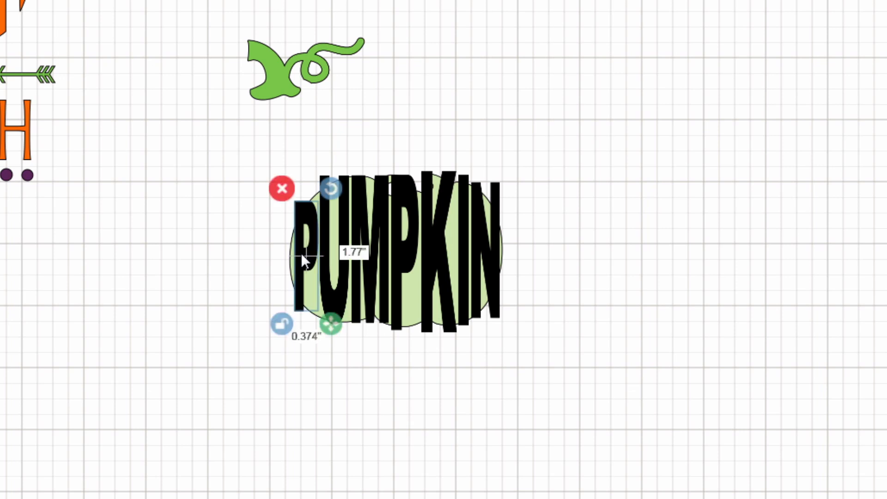
mouse_move(308, 278)
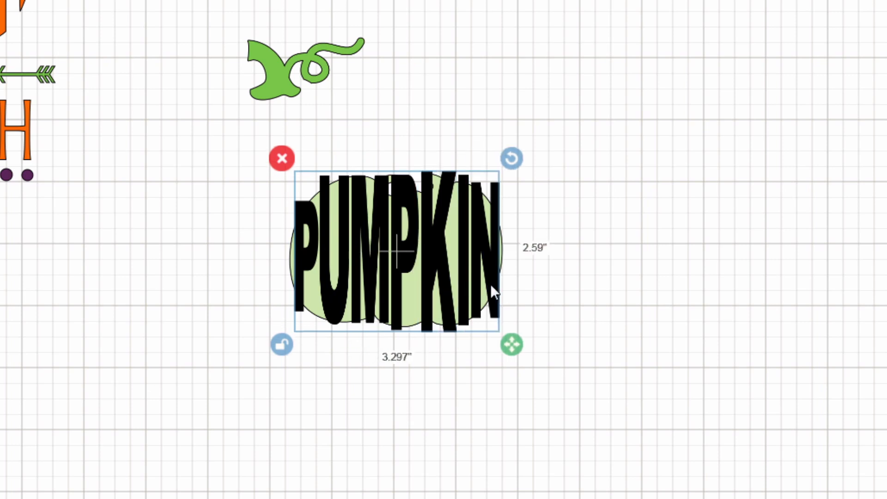
click(282, 158)
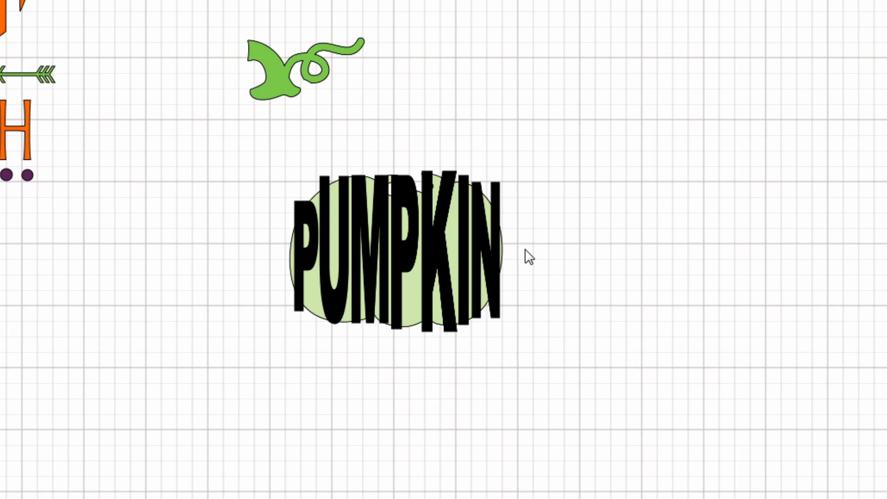
click(396, 251)
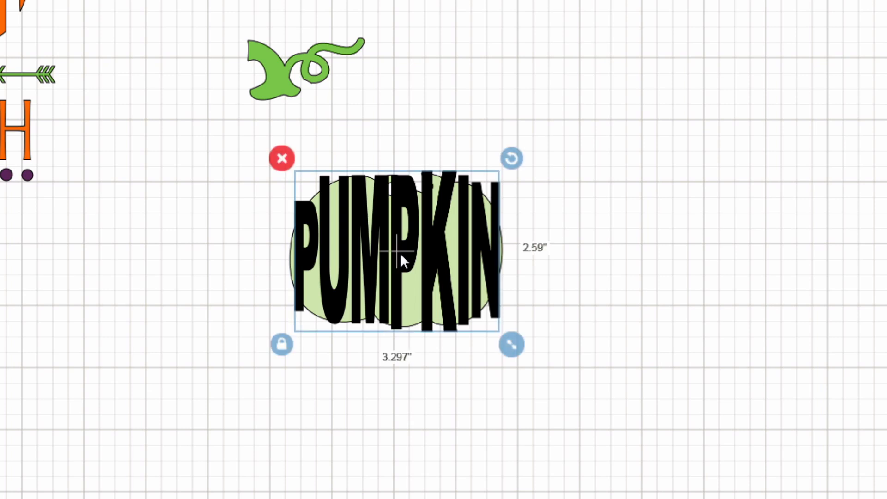
mouse_move(345, 264)
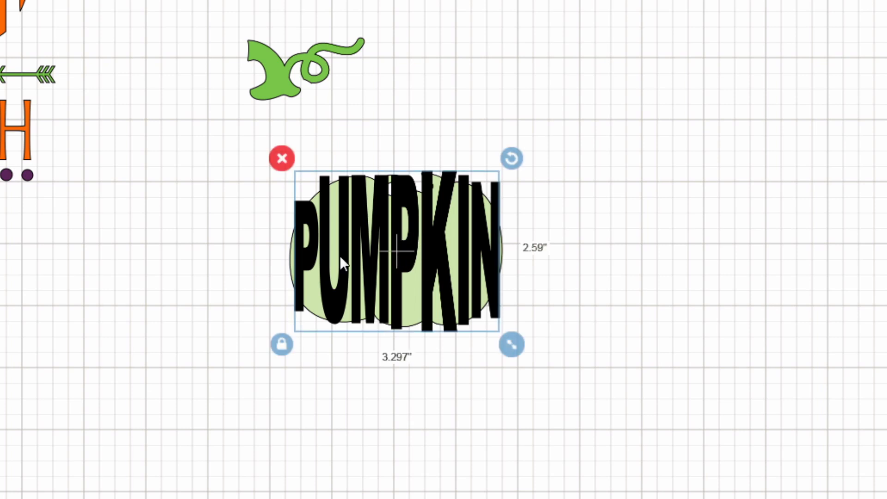
mouse_move(574, 270)
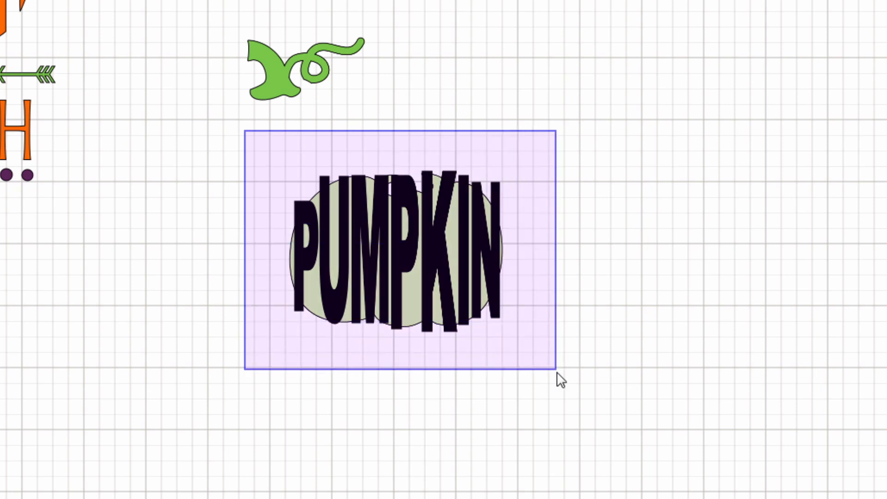
Step: Slice the PUMPKIN letters out of the pumpkin shape and delete the leftover light green slice pieces
click(397, 248)
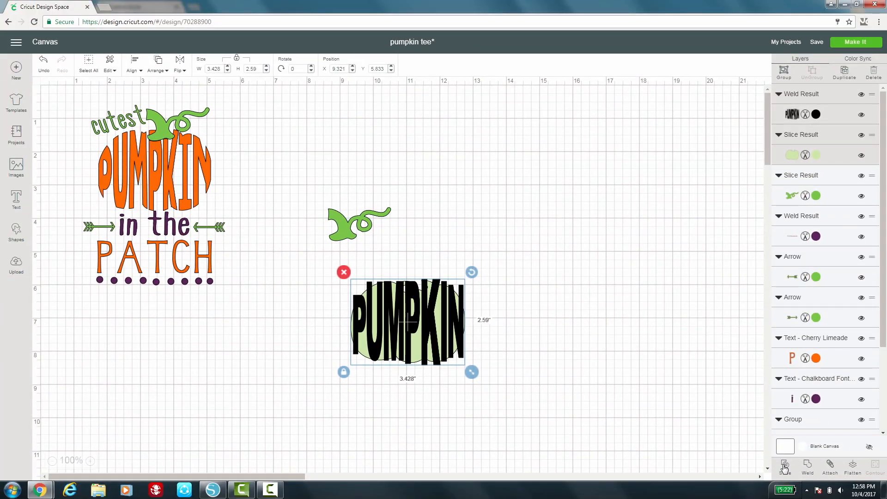
click(808, 468)
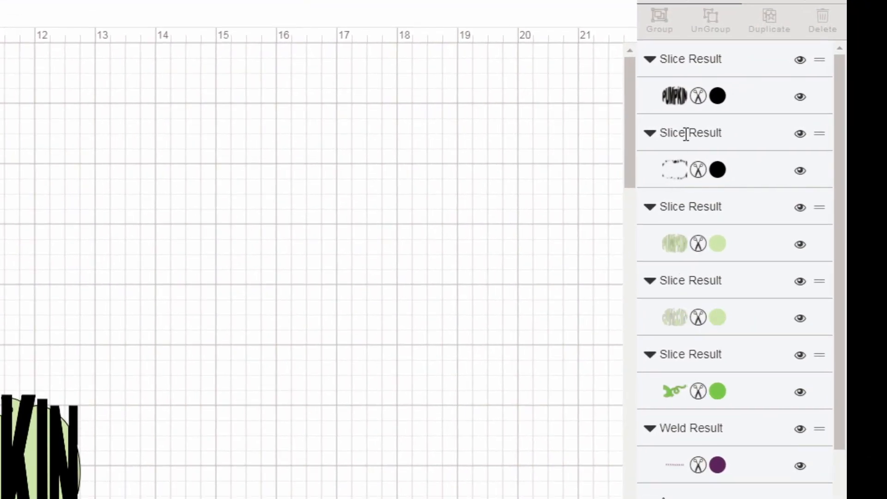
click(717, 170)
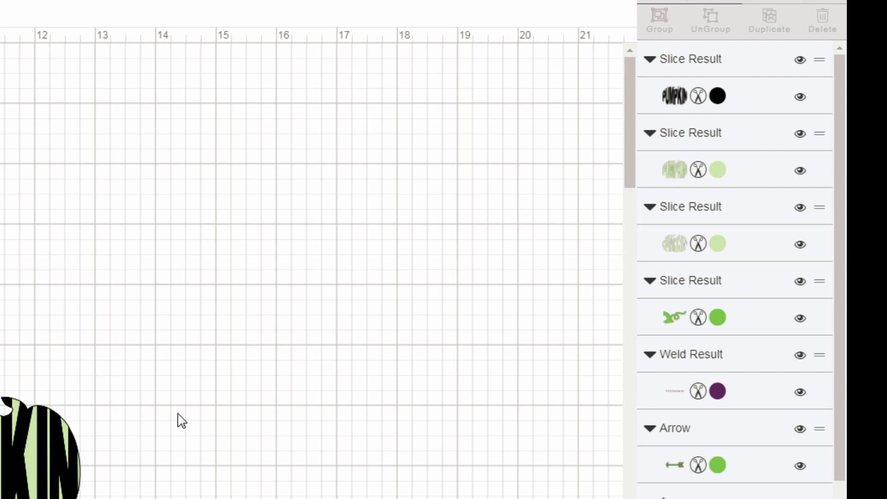
mouse_move(690, 248)
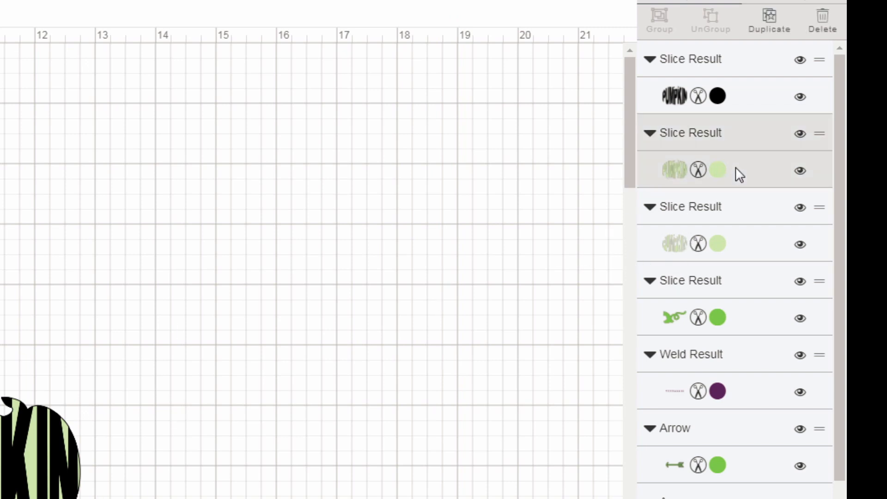
click(40, 453)
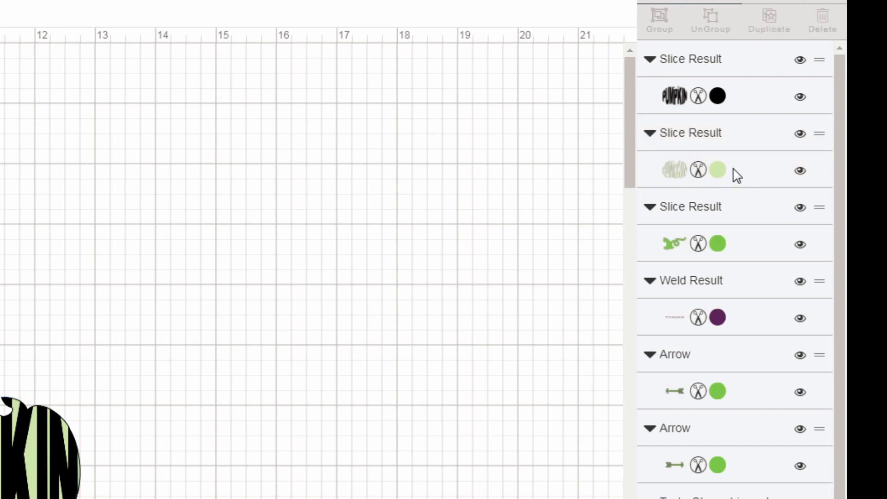
click(697, 170)
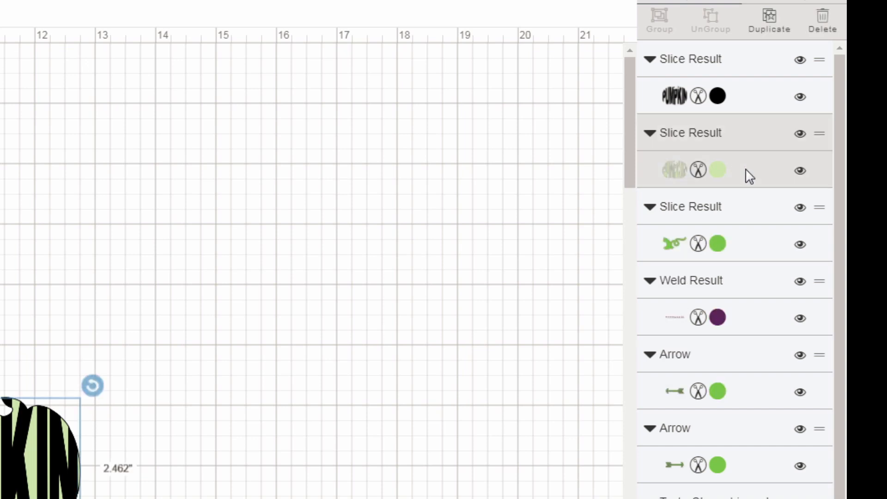
mouse_move(742, 177)
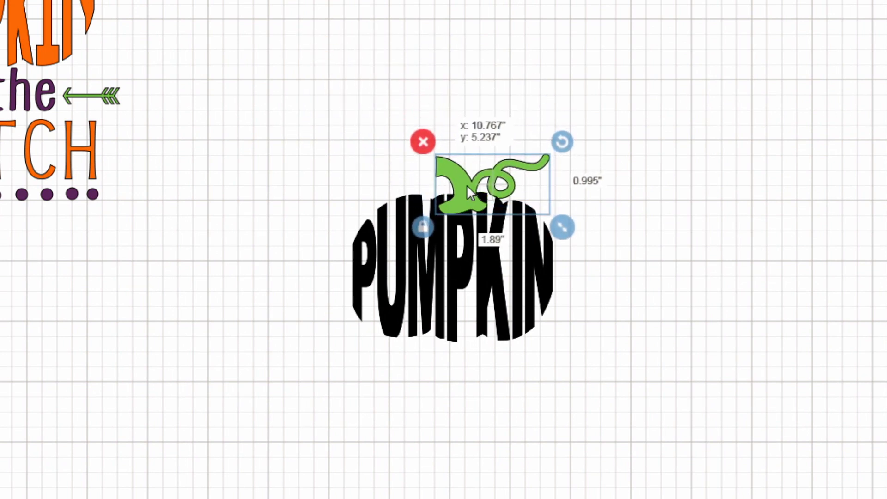
Step: Position the green curly stem on top of the PUMPKIN-lettered pumpkin
click(768, 163)
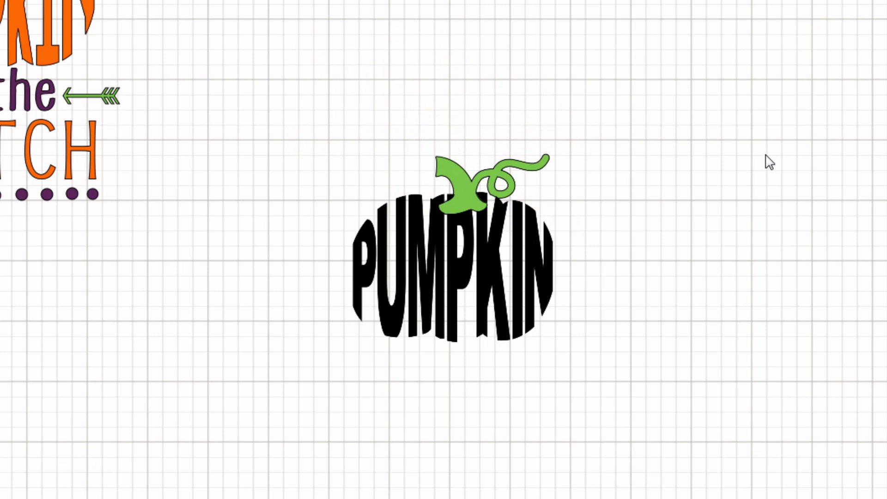
mouse_move(612, 428)
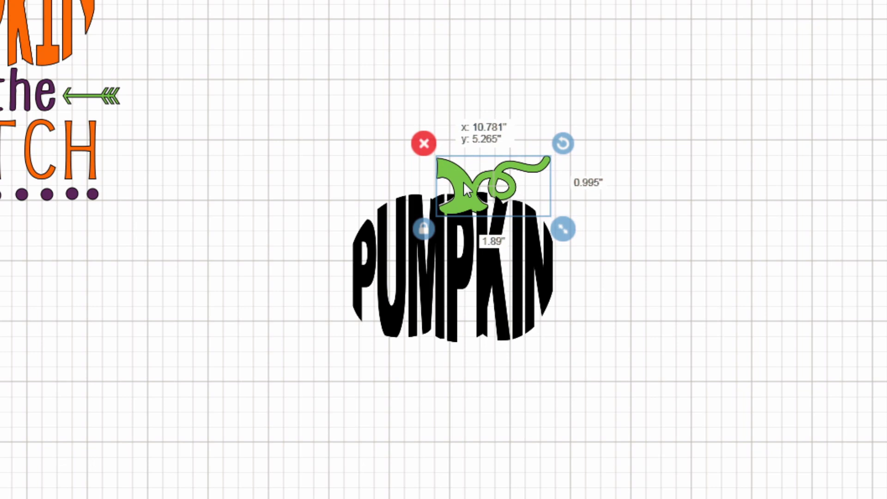
click(726, 283)
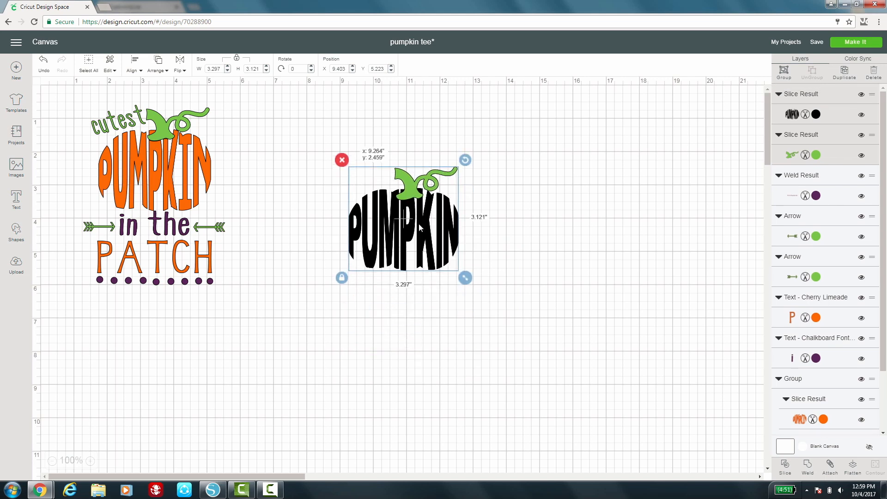
click(144, 231)
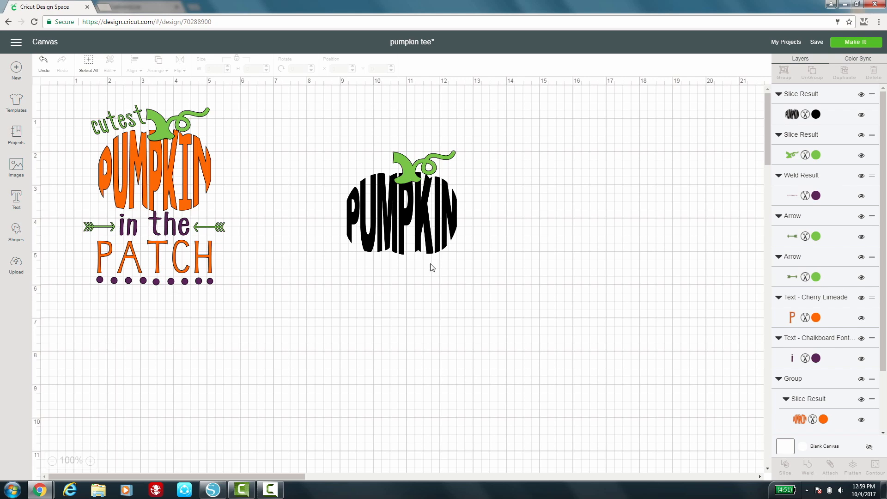
Step: Recolour the black PUMPKIN pumpkin body to the project orange
click(815, 115)
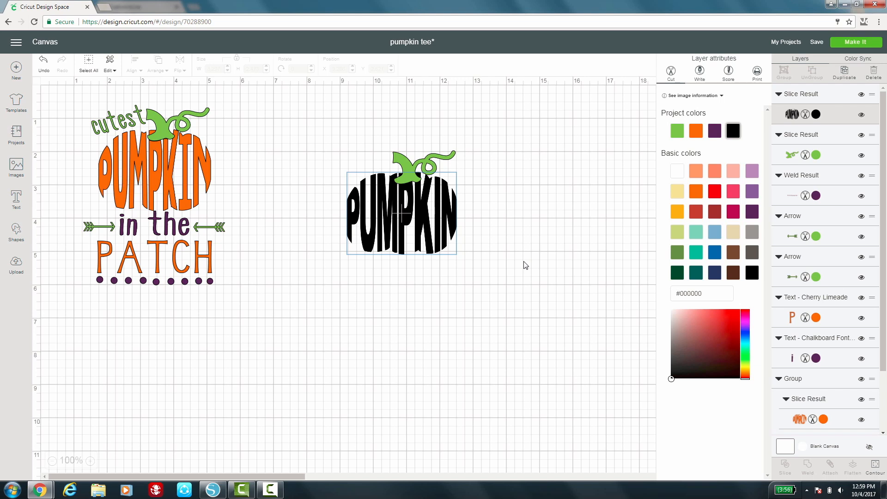
mouse_move(696, 131)
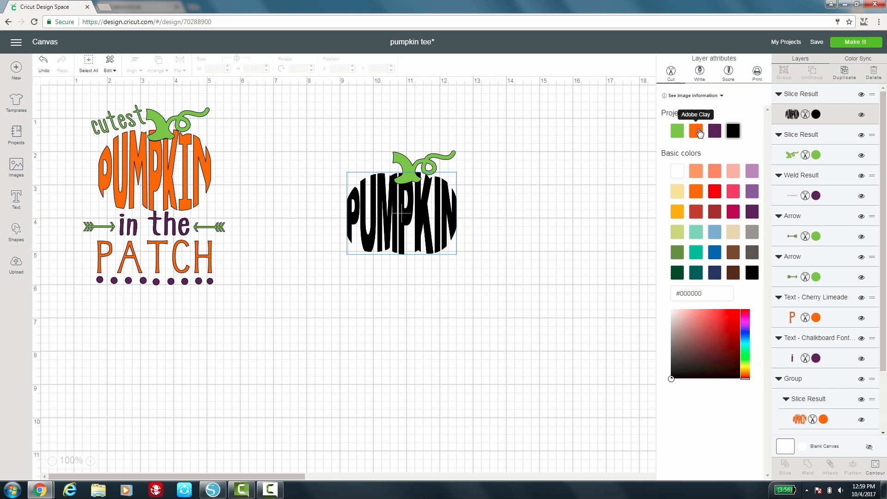
click(696, 130)
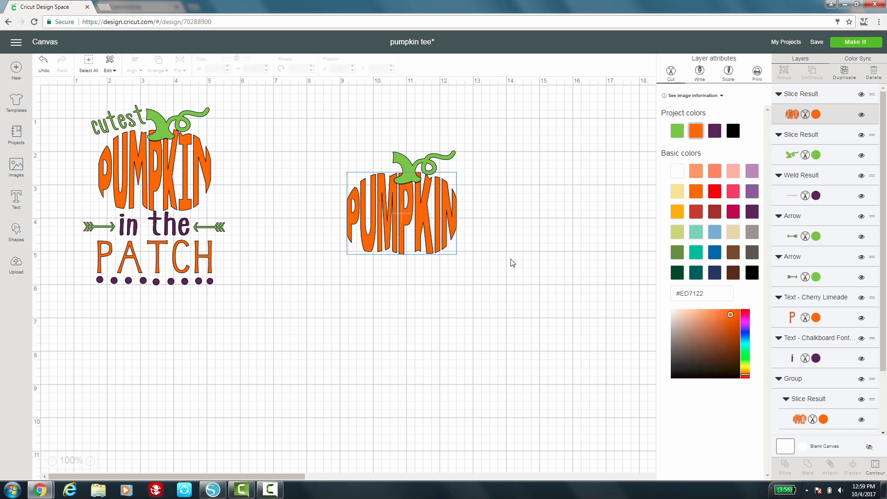
click(512, 262)
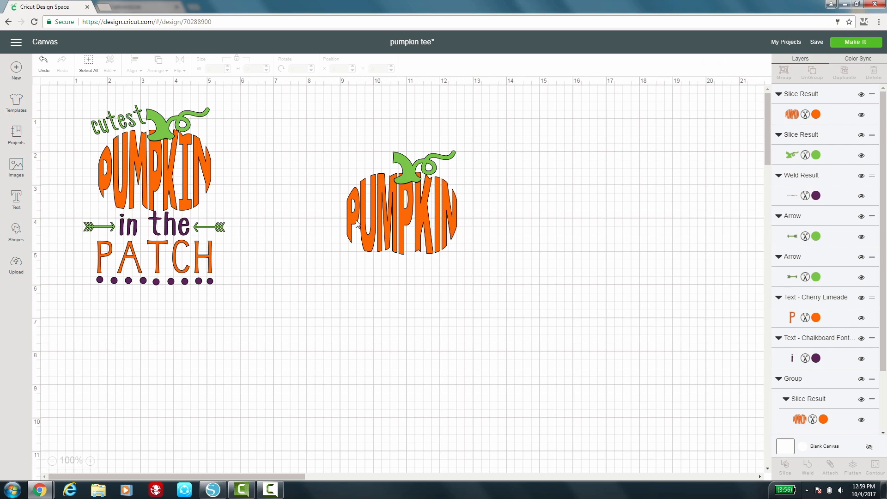
mouse_move(293, 250)
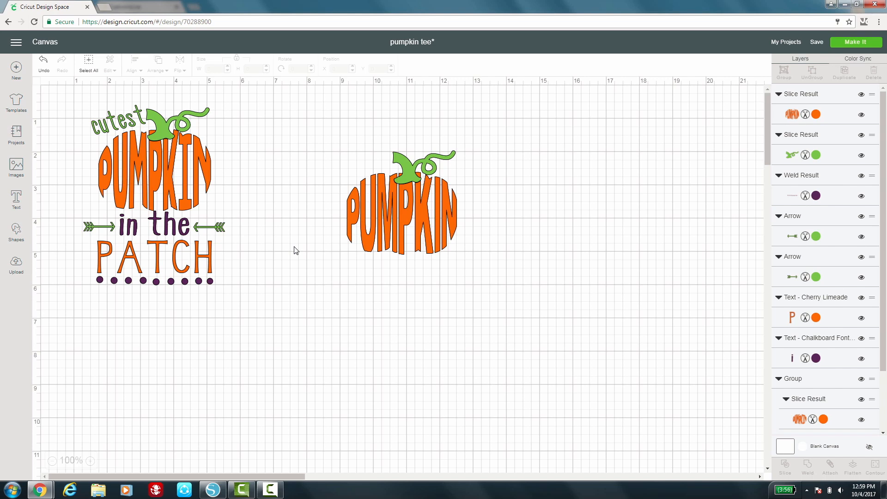
mouse_move(288, 219)
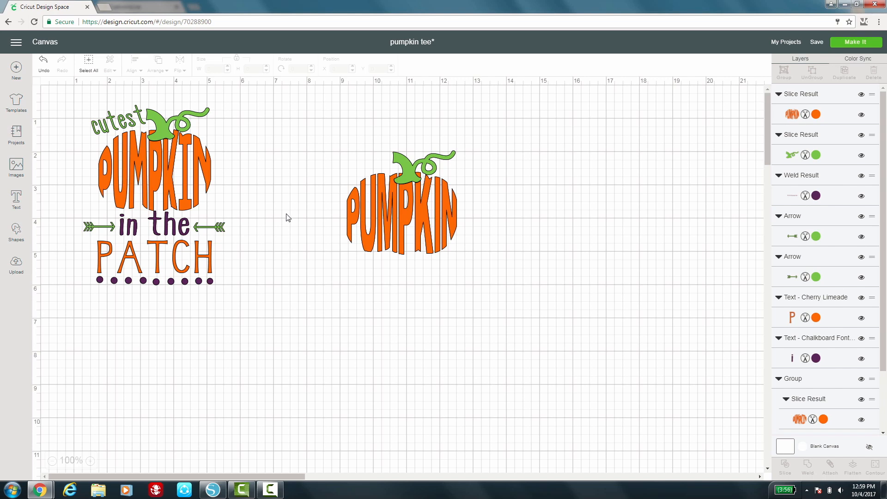
Step: Add the text 'cutest' and set its font to Ashlyn's Alphabet - Skinny
click(16, 199)
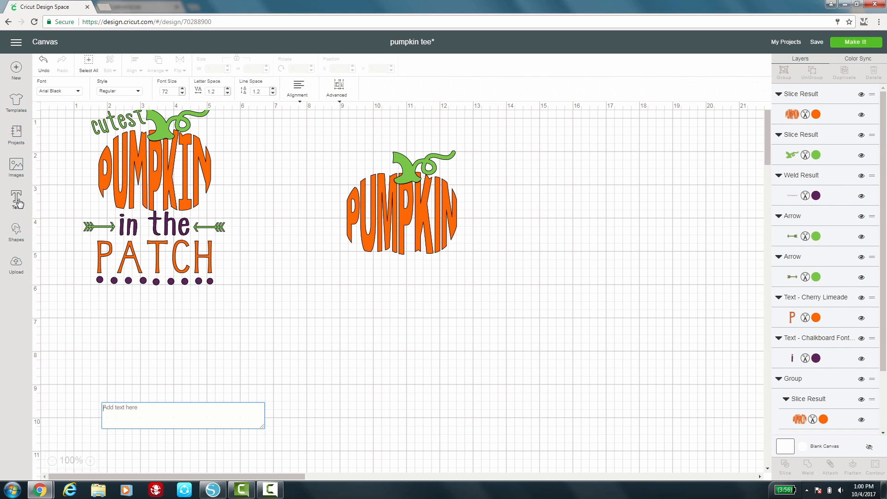
text(cutes)
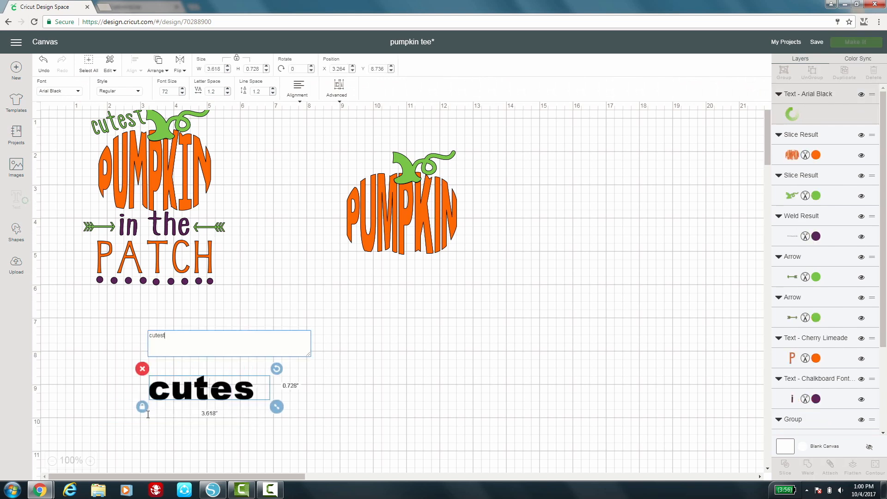
text(t)
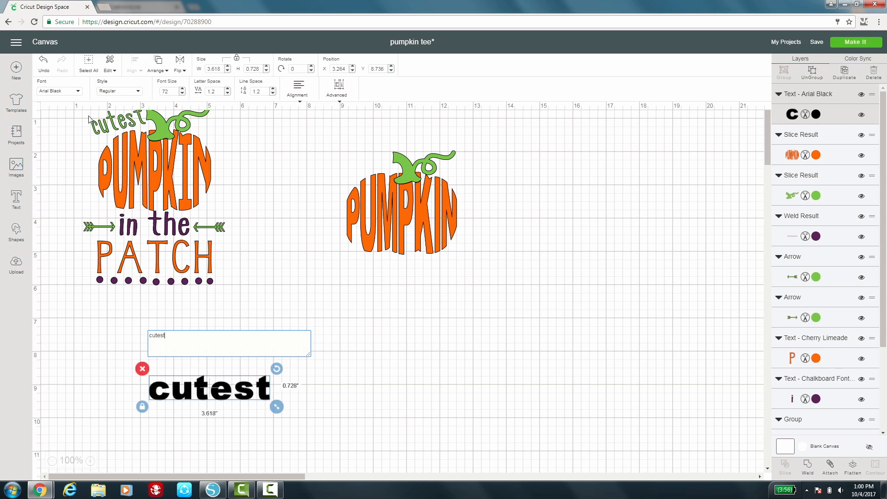
mouse_move(69, 94)
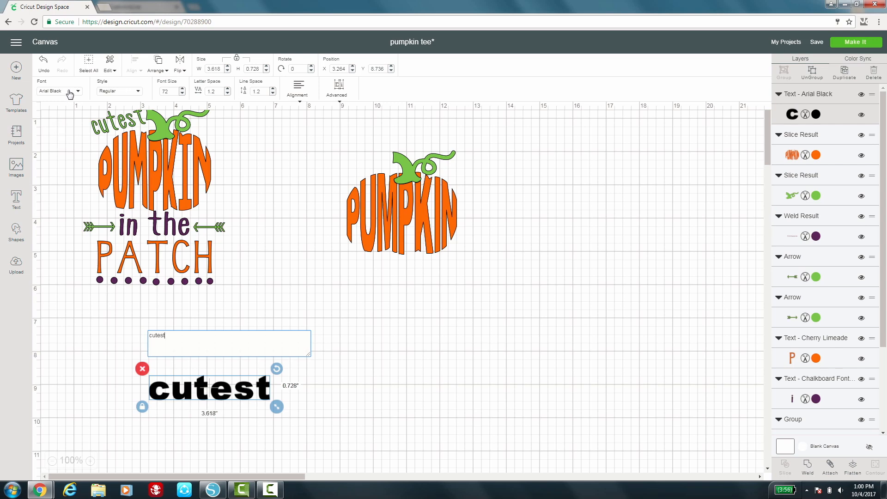
click(67, 92)
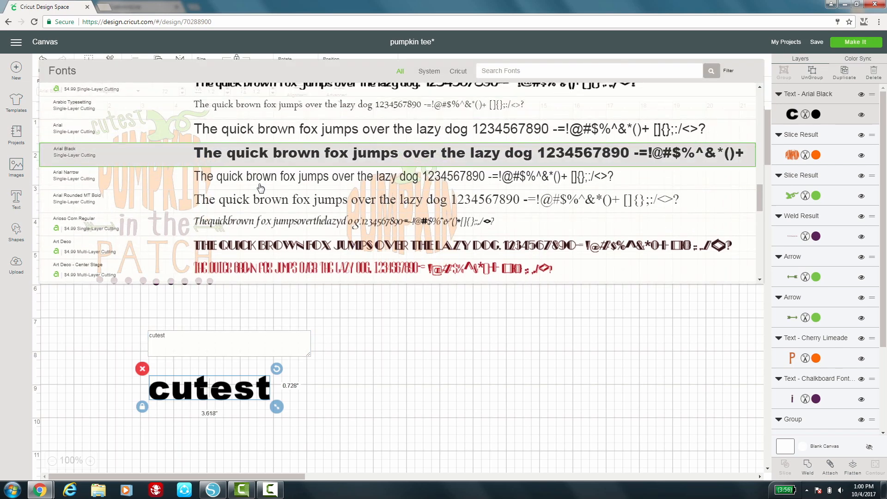
scroll(down, 3)
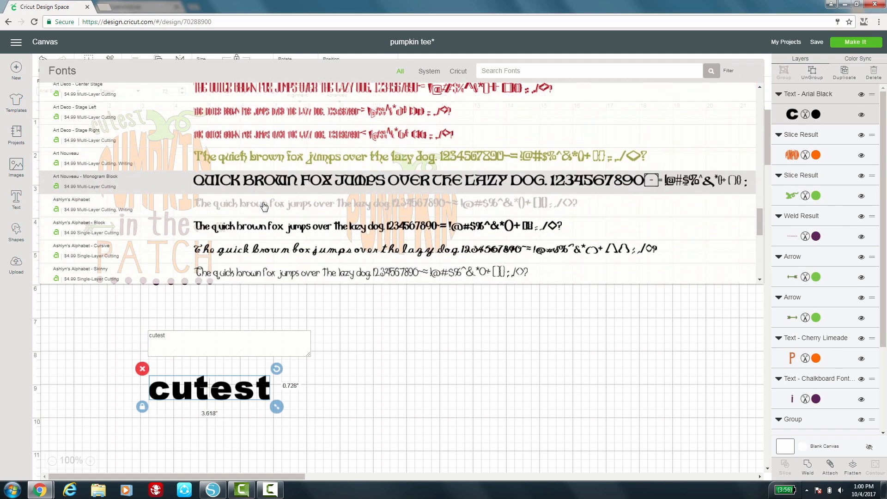
scroll(down, 3)
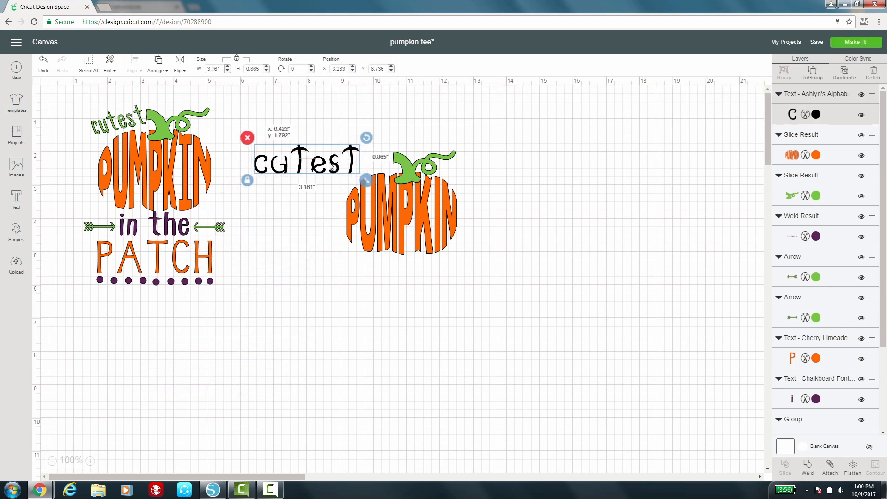
Step: Place cutest tilted above the pumpkin's left side and colour it green
drag(305, 160, 335, 155)
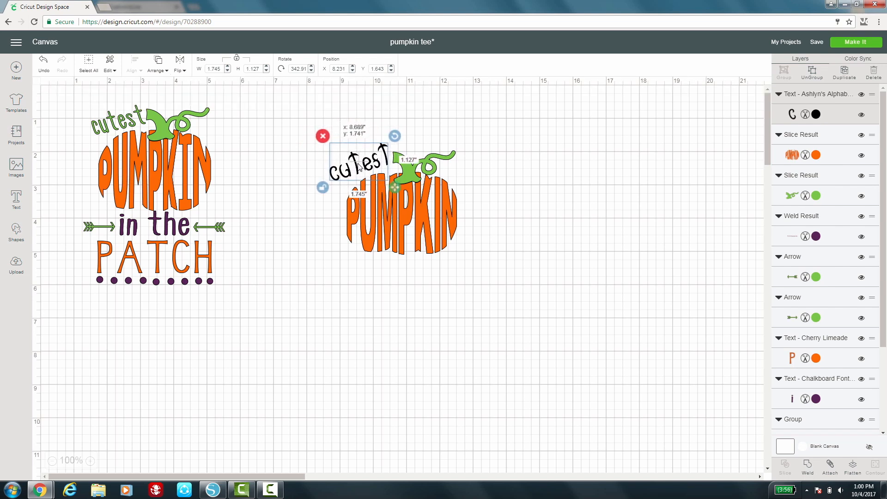
click(358, 164)
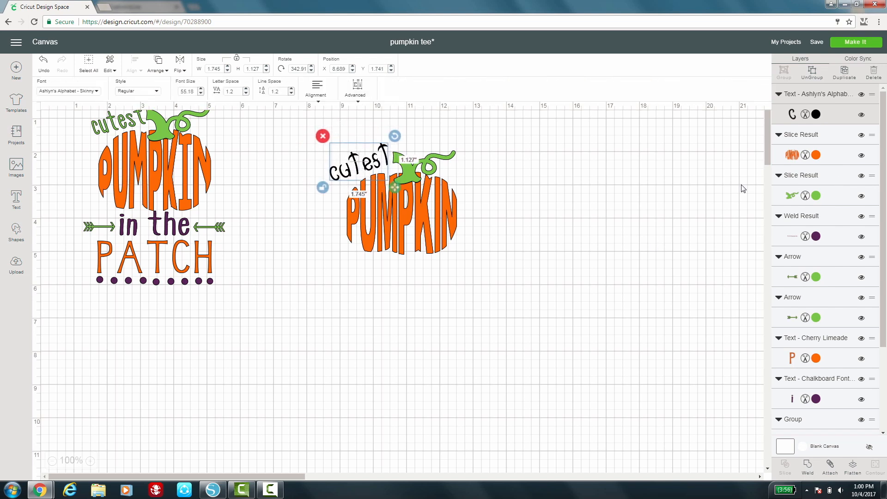
mouse_move(389, 248)
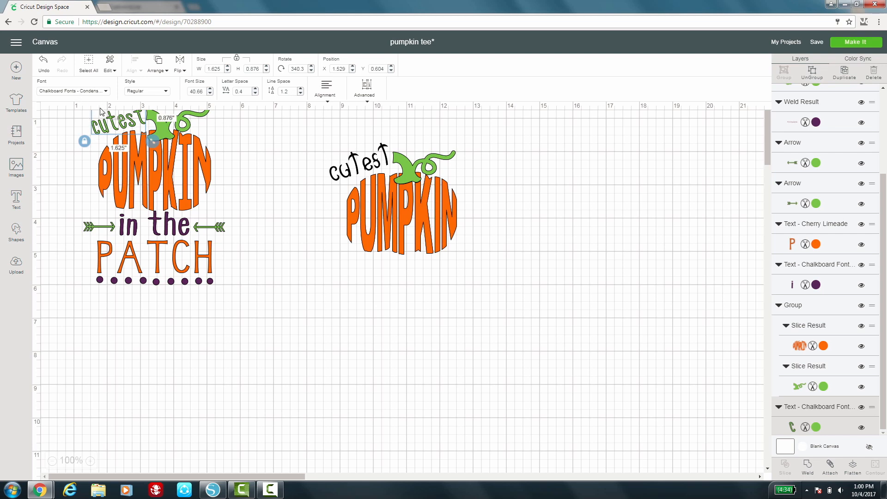
click(277, 209)
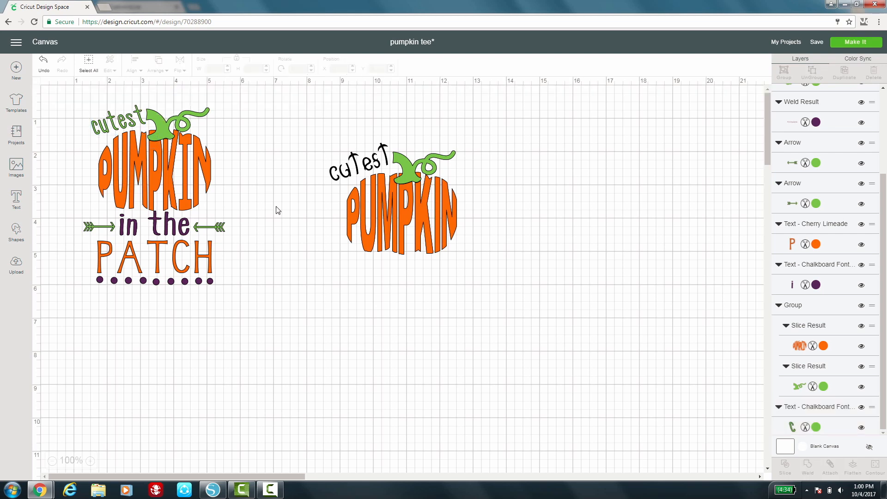
click(358, 163)
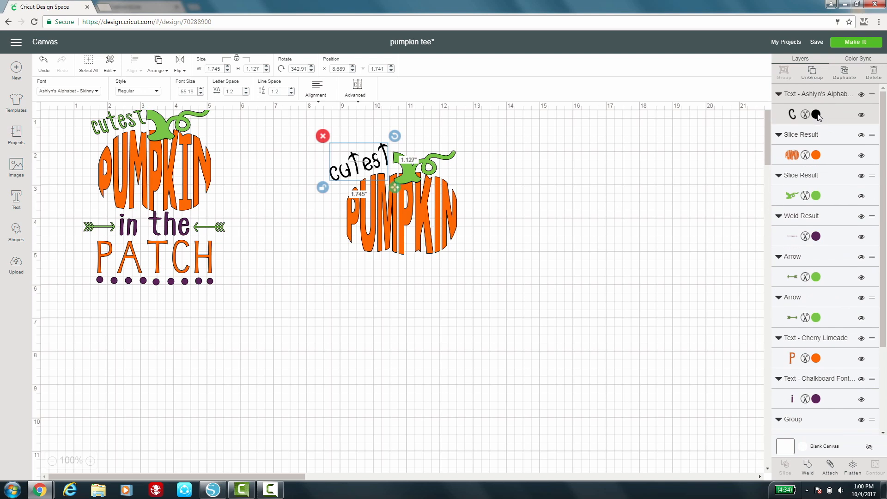
click(816, 115)
text(in the)
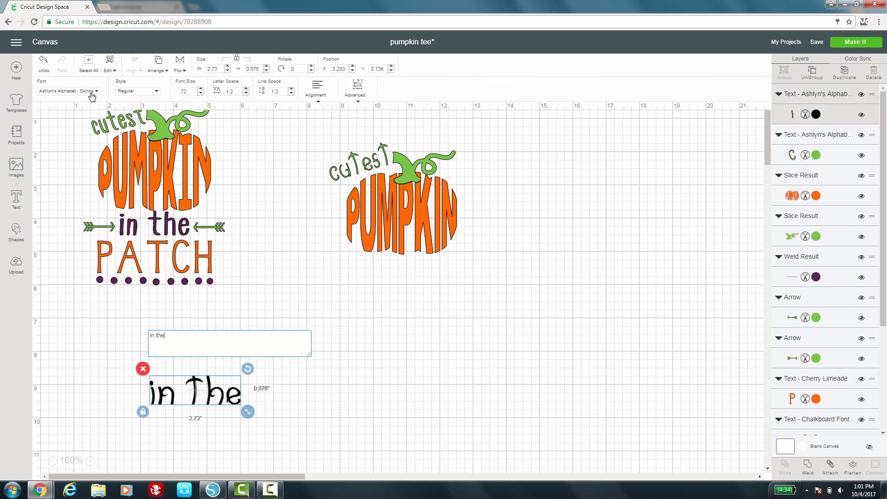
Step: Set the 'in the' text to the Birthday Cakes font beneath PUMPKIN
click(67, 91)
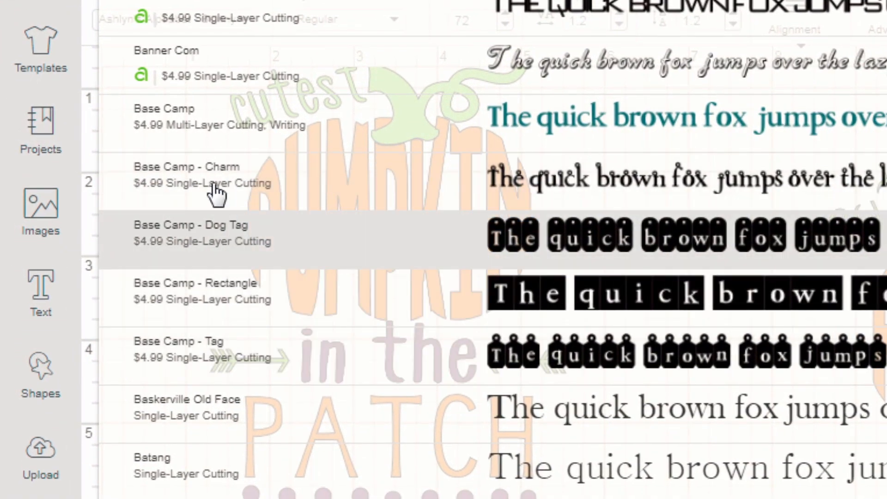
mouse_move(201, 367)
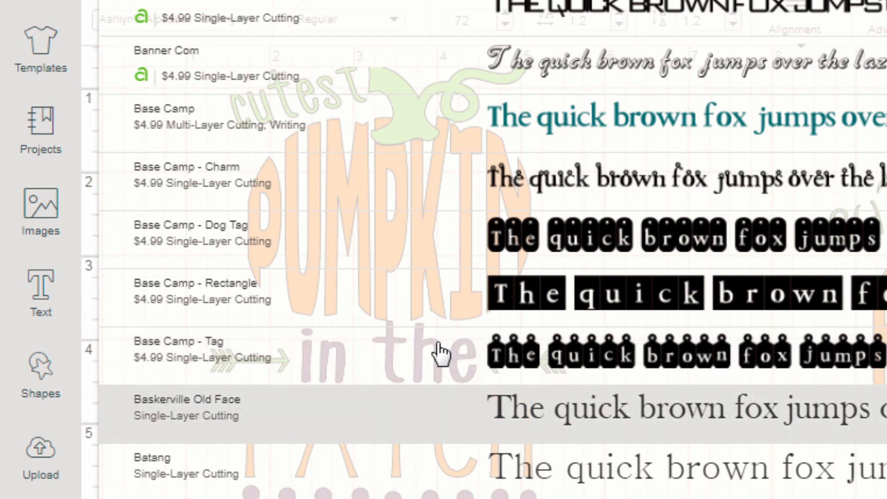
scroll(down, 3)
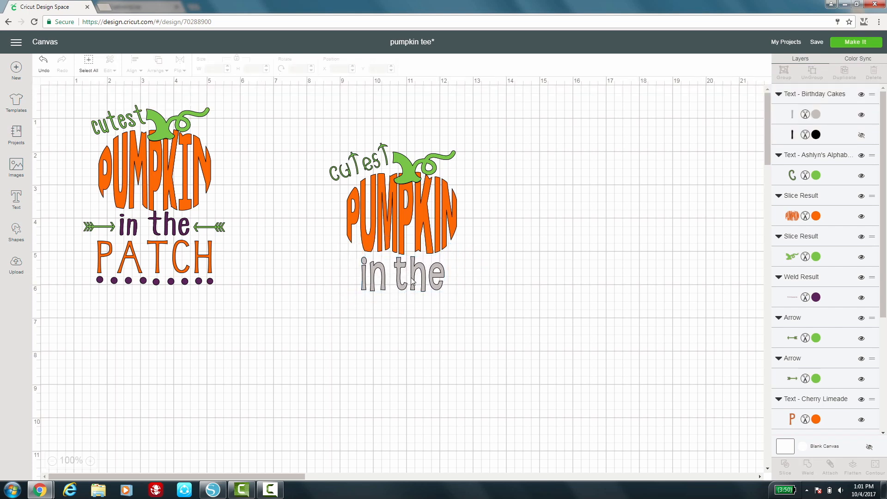
mouse_move(386, 284)
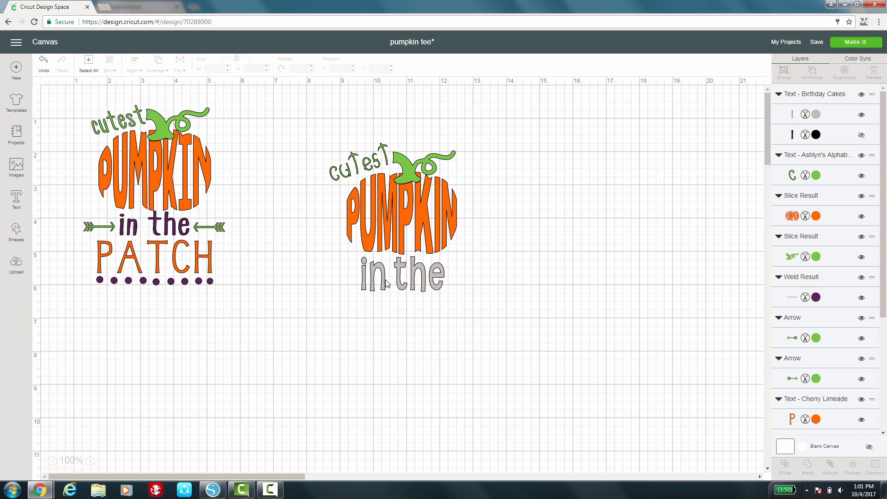
click(402, 277)
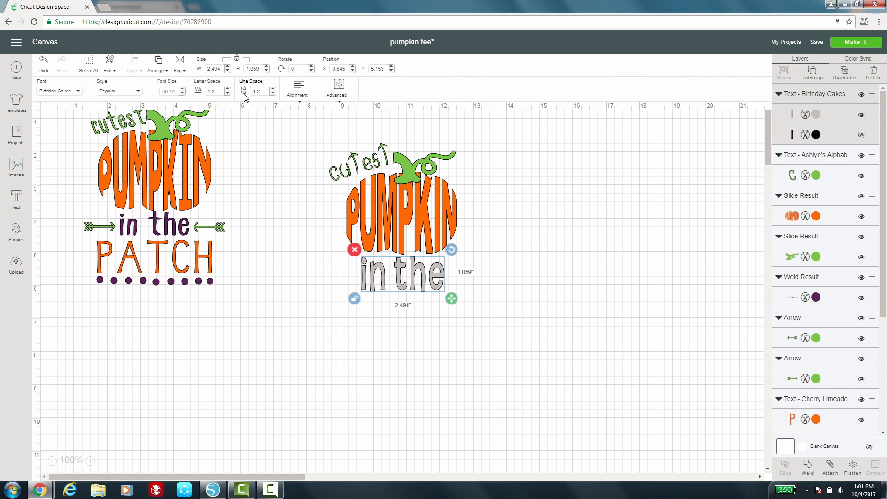
Step: Tighten the letter spacing of 'in the' down to 0.6
click(227, 93)
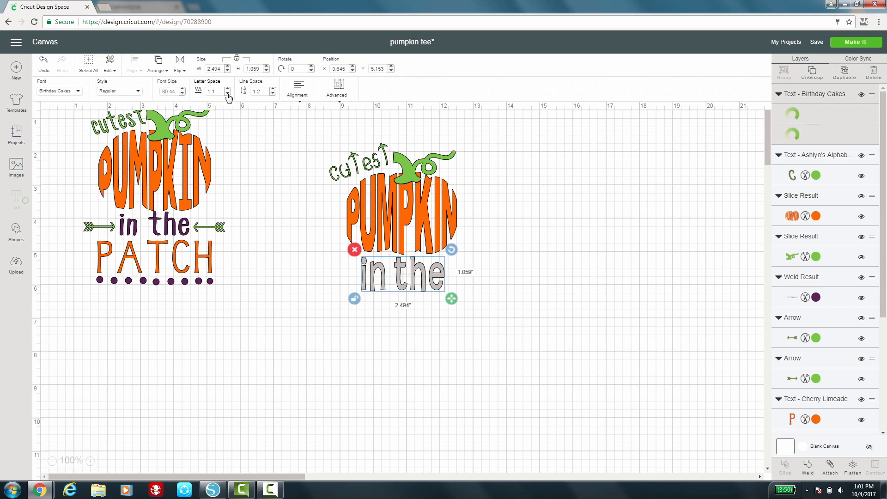
click(228, 93)
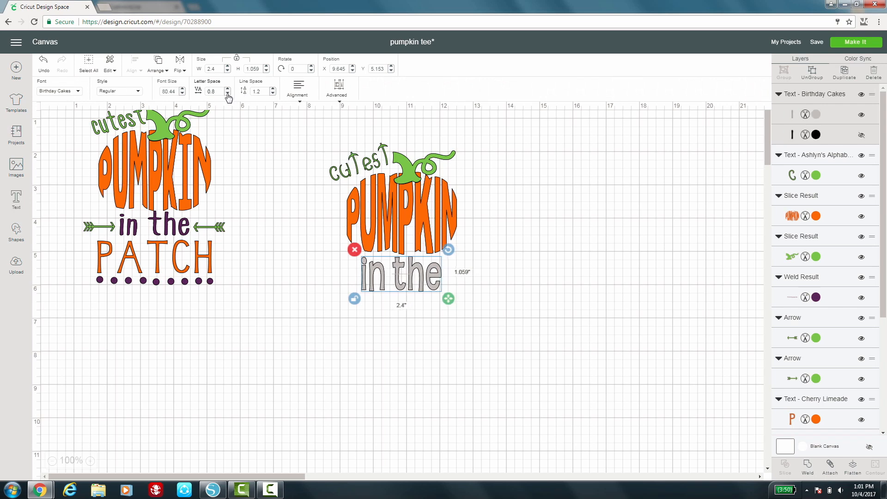
click(227, 94)
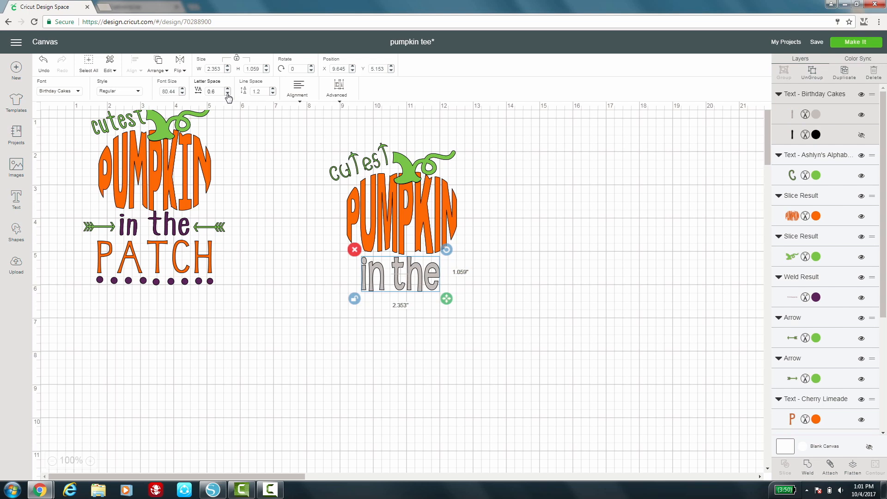
click(453, 357)
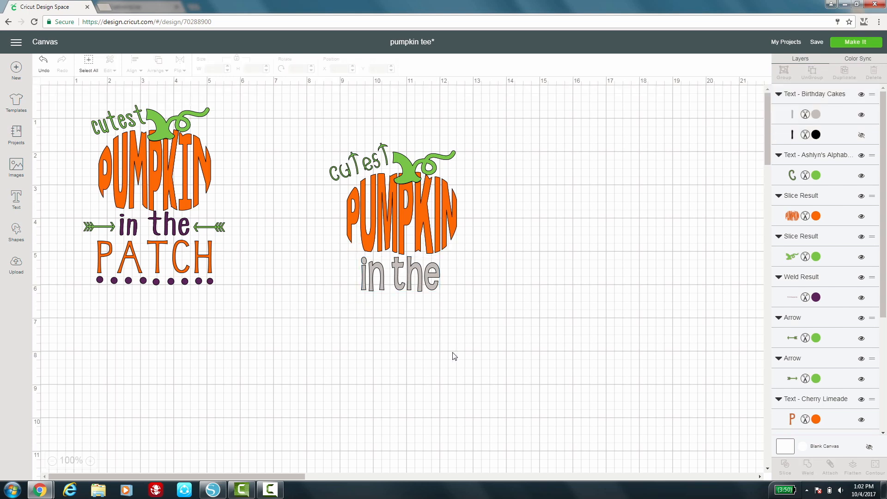
click(402, 274)
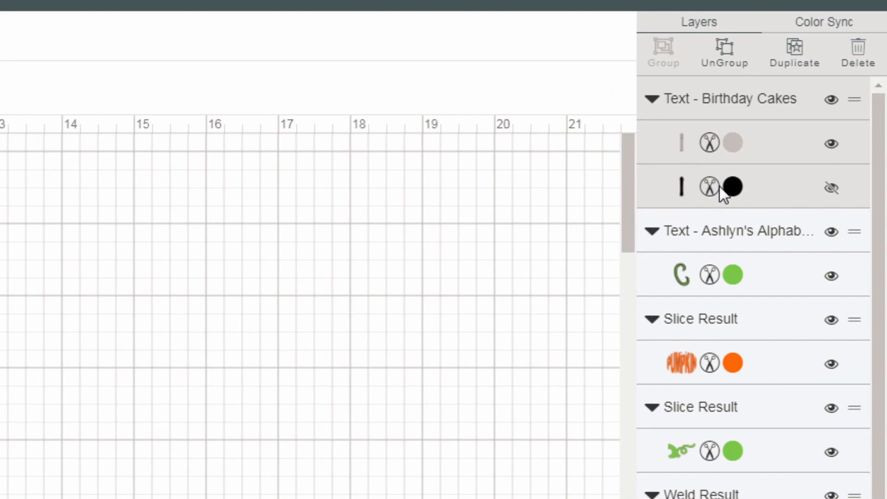
mouse_move(767, 192)
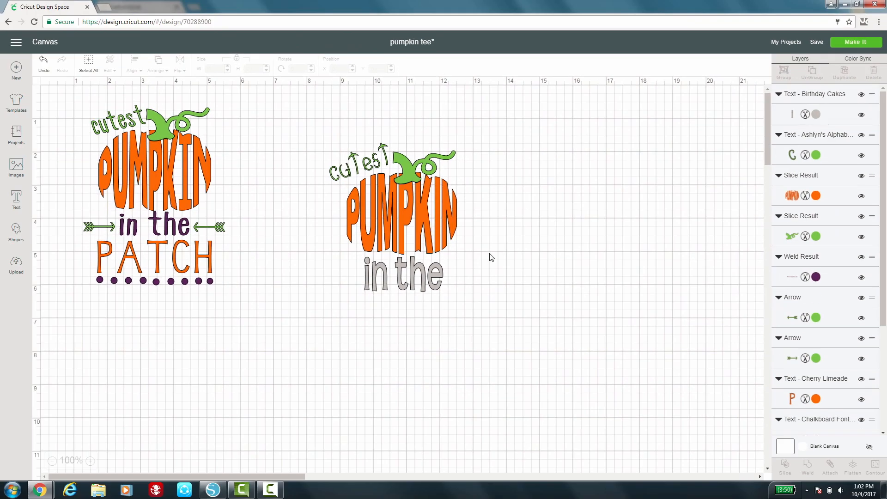
Step: Recolour the 'in the' lettering beneath PUMPKIN from grey to dark purple
click(403, 274)
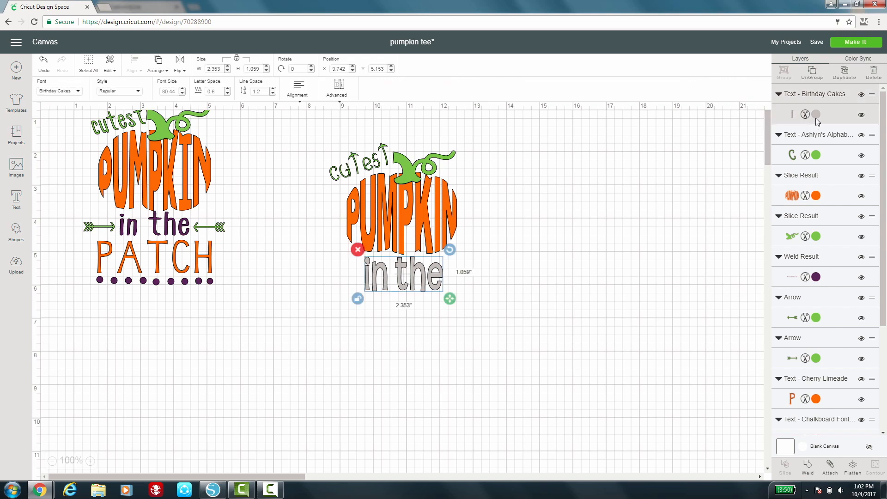
click(816, 115)
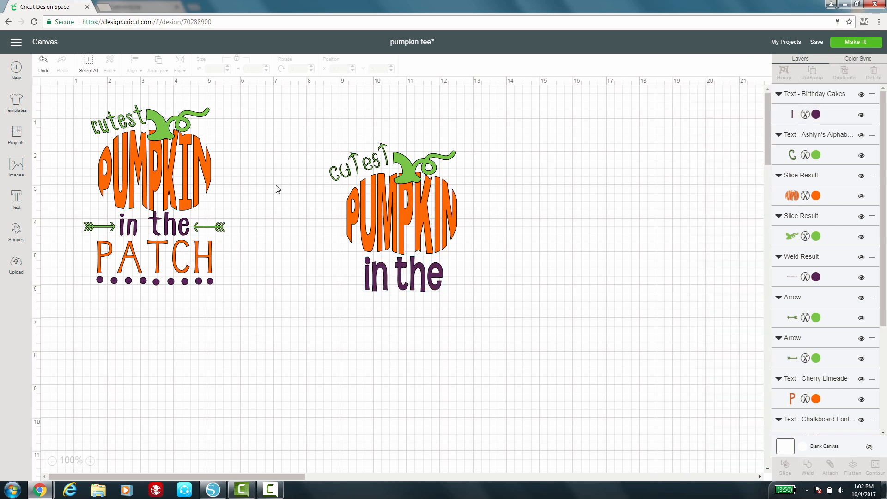
click(402, 278)
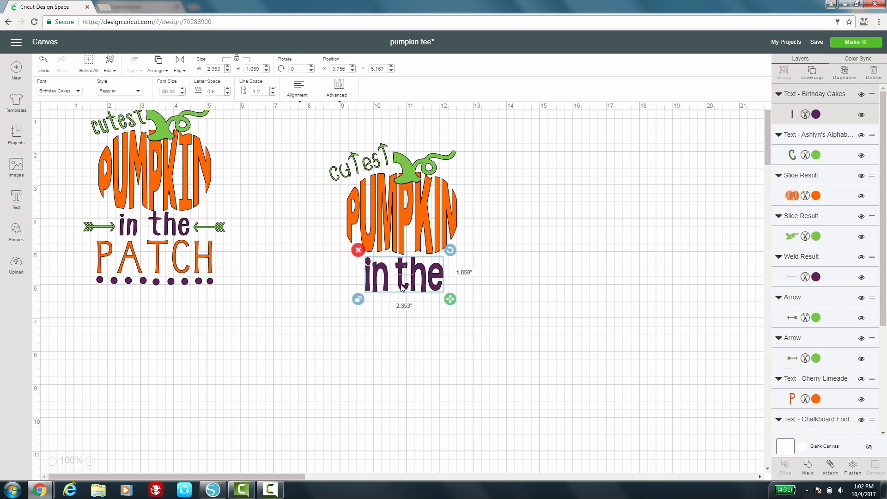
mouse_move(654, 202)
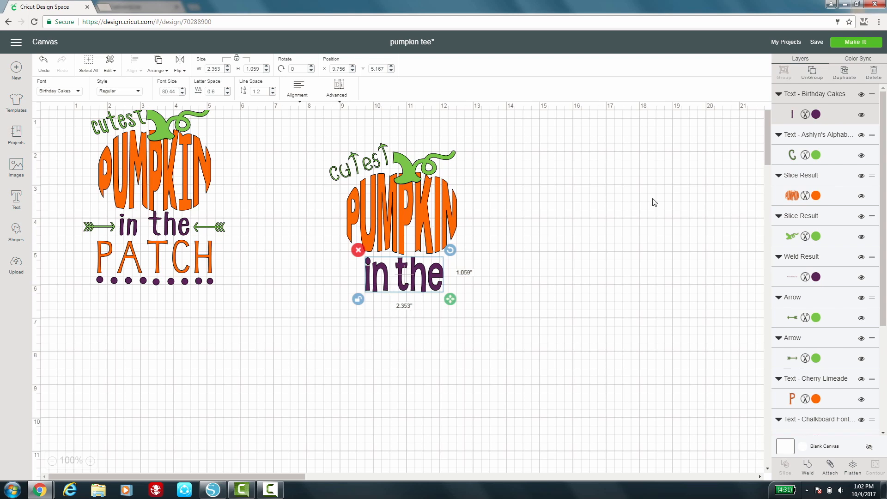
mouse_move(848, 80)
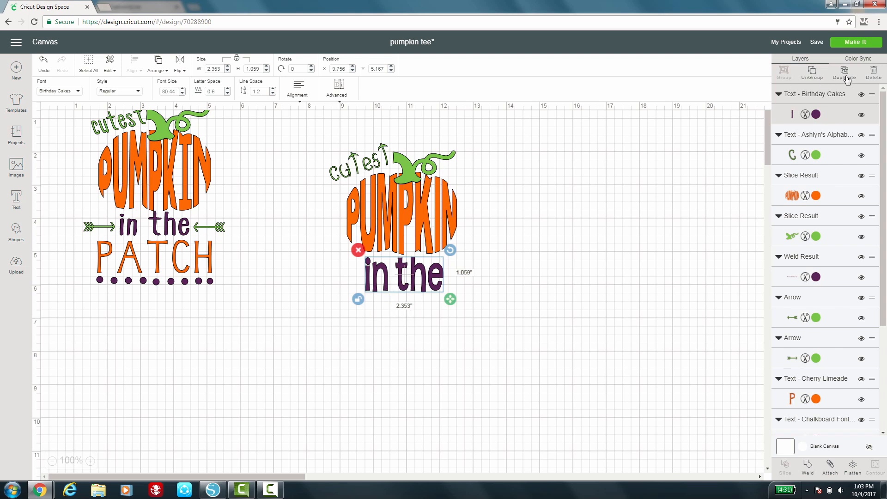
Step: Duplicate 'in the' into a PATCH line below it with wider letter spacing
click(844, 72)
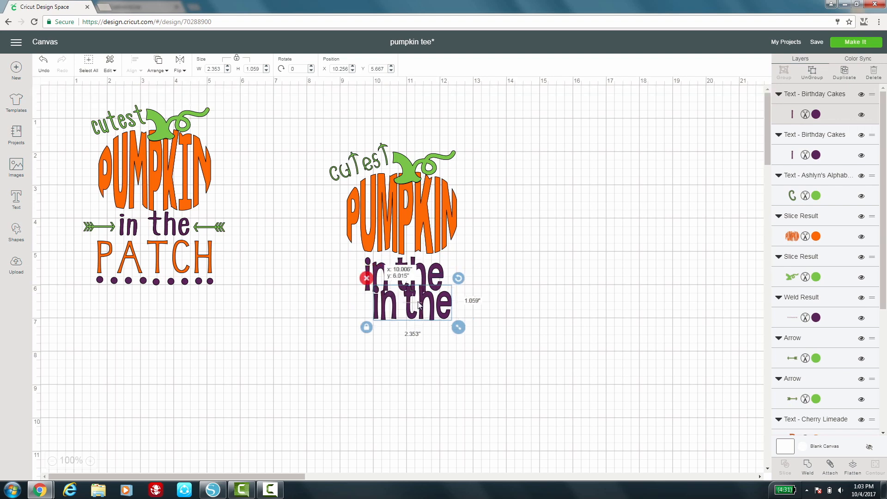
double_click(405, 294)
text(PATCH)
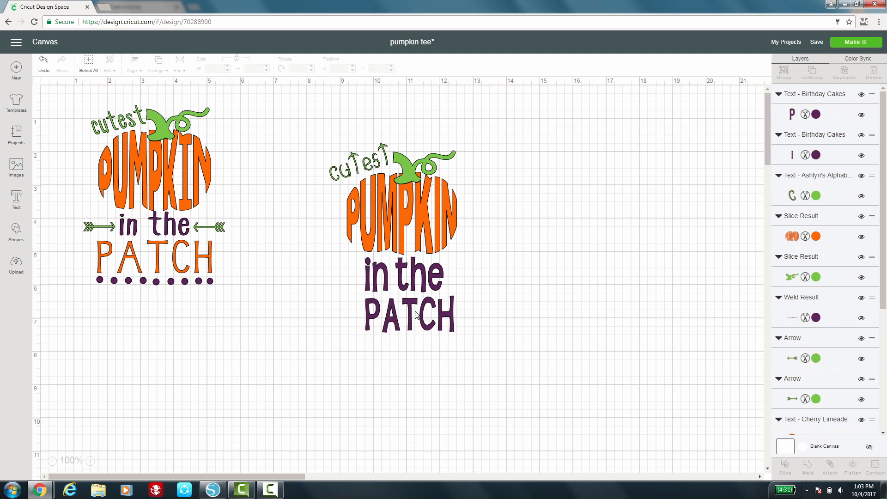
click(402, 314)
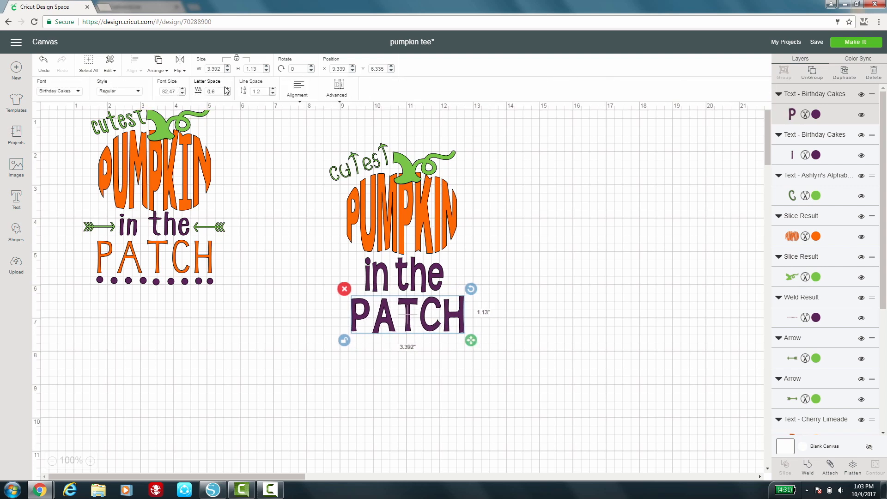
click(227, 88)
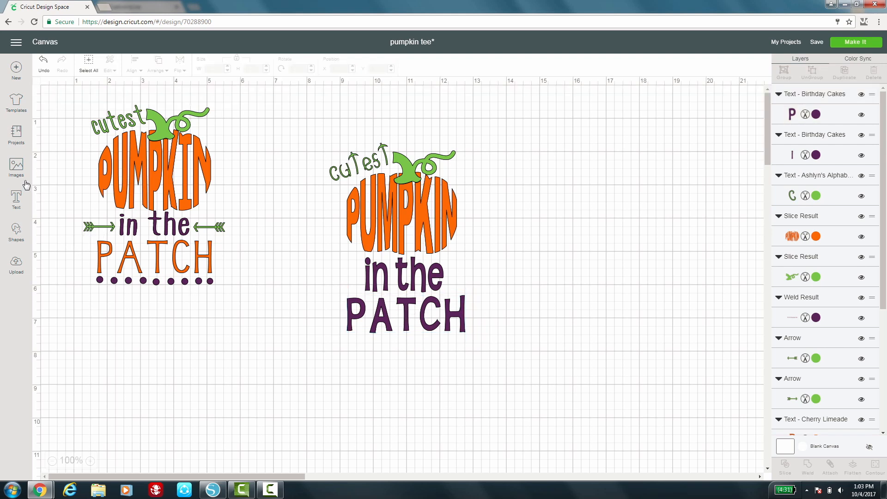
click(16, 167)
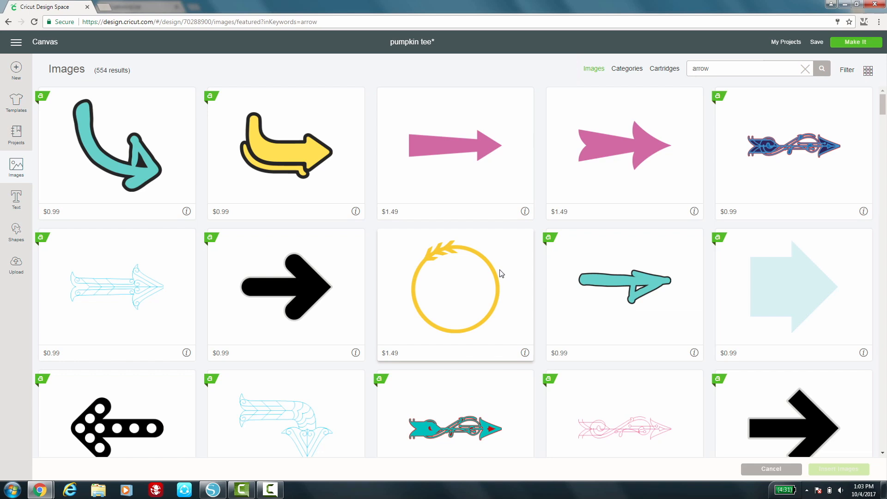
Step: Choose the green feathered arrow from the results and insert it onto the canvas
scroll(down, 3)
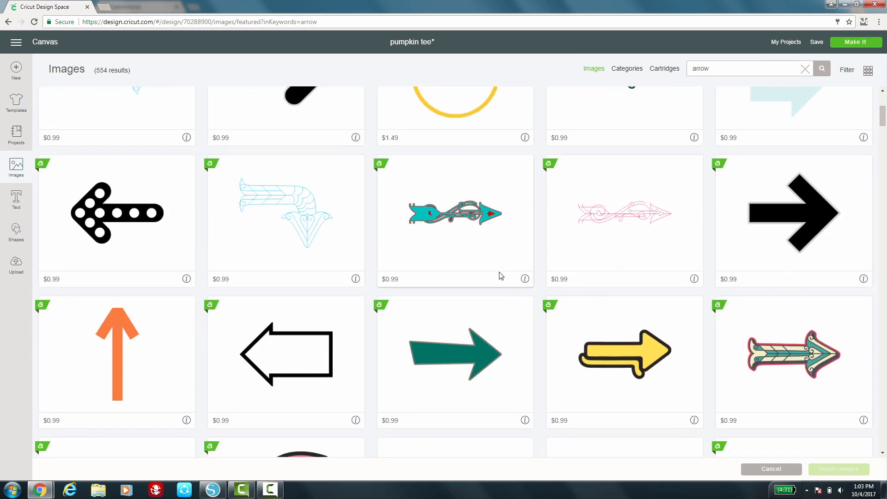
scroll(down, 3)
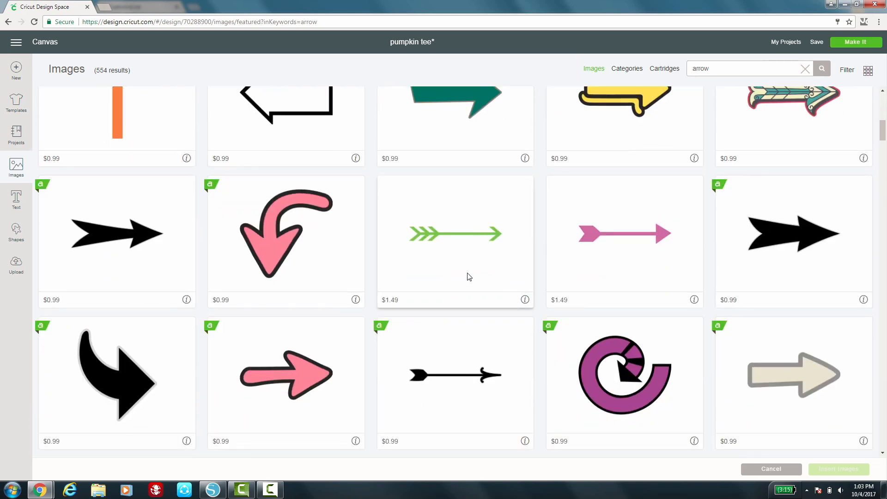
click(455, 233)
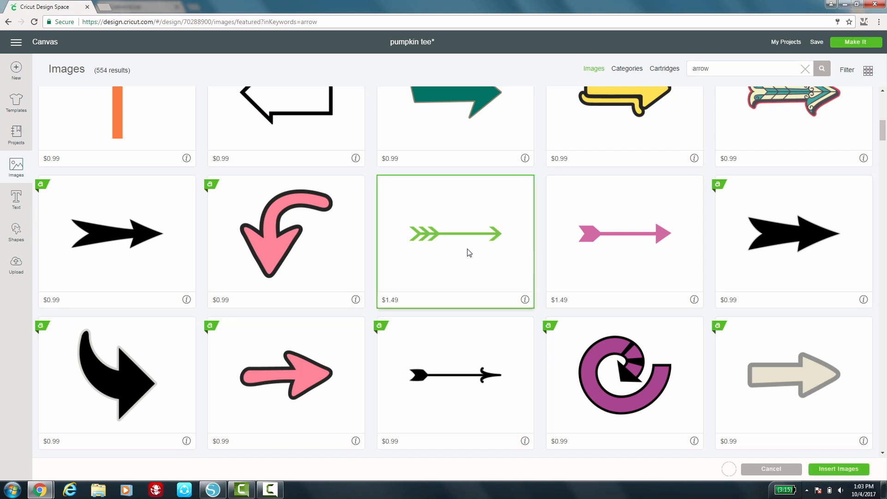
click(839, 469)
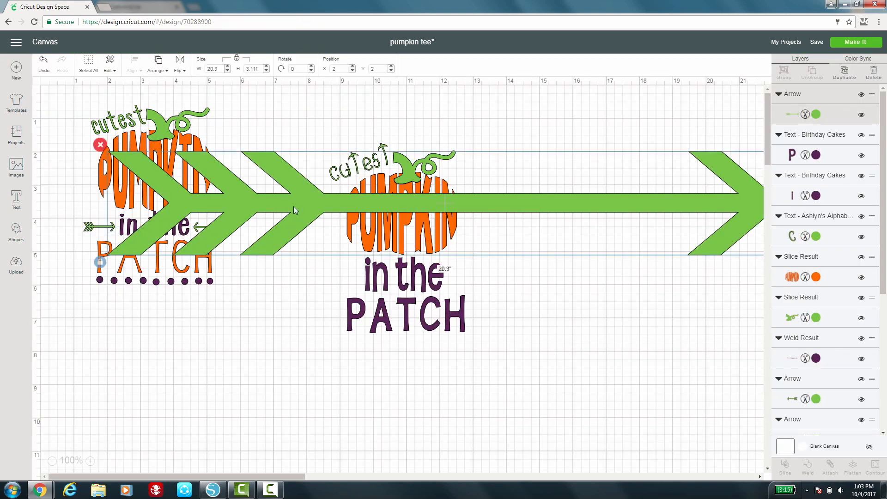
mouse_move(254, 167)
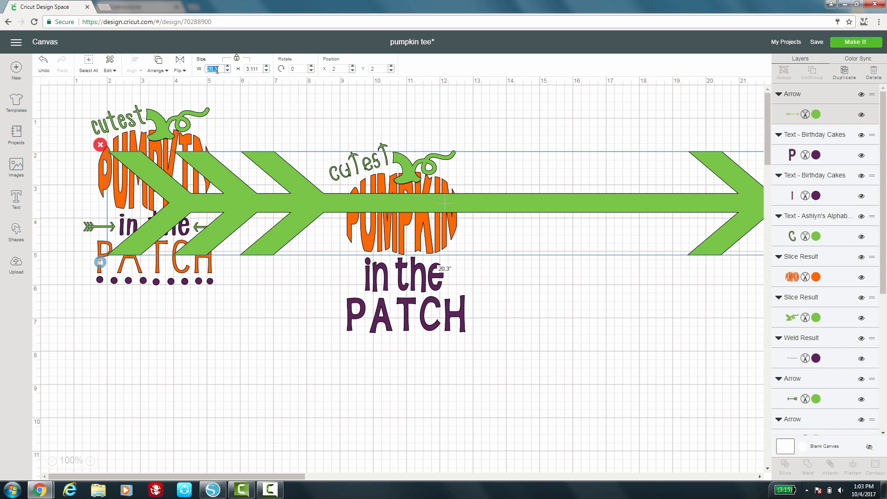
Step: Shrink the arrow to width 5 and place a mirrored copy right of 'in the'
text(556)
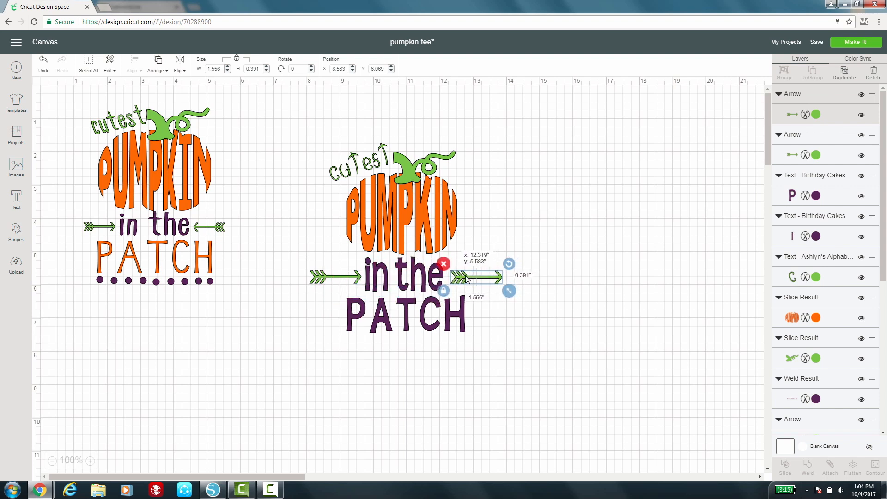
click(179, 66)
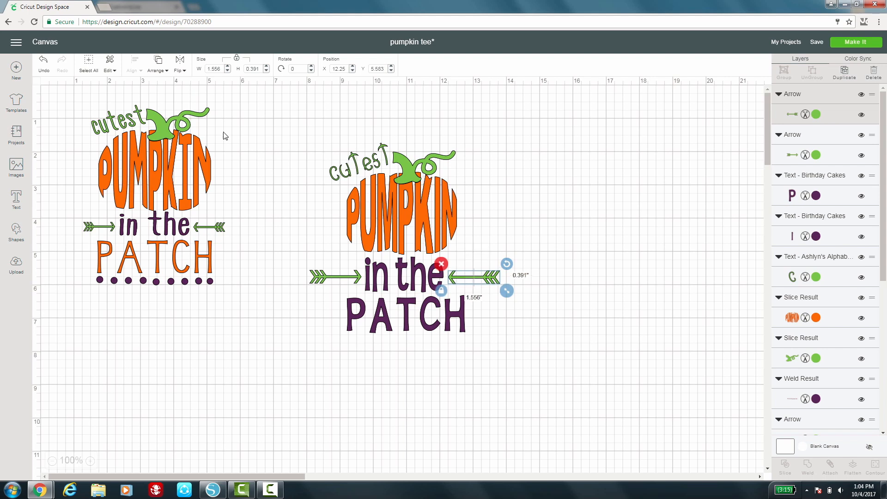
mouse_move(183, 70)
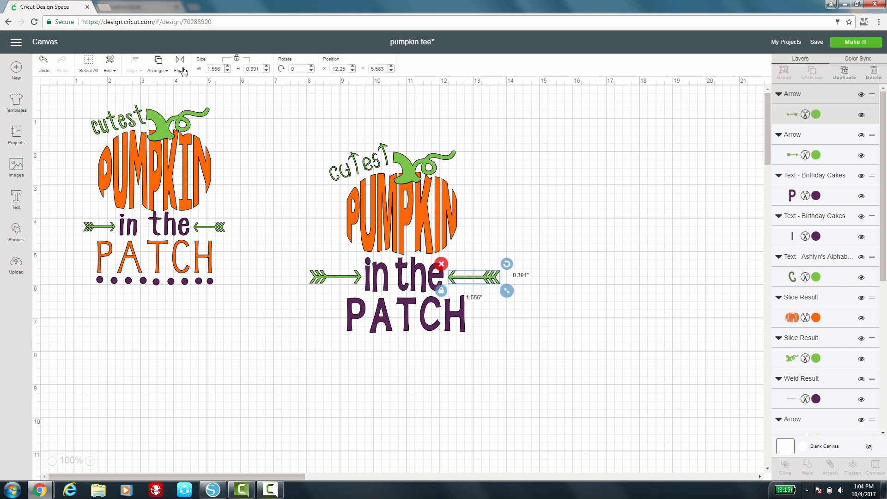
click(180, 68)
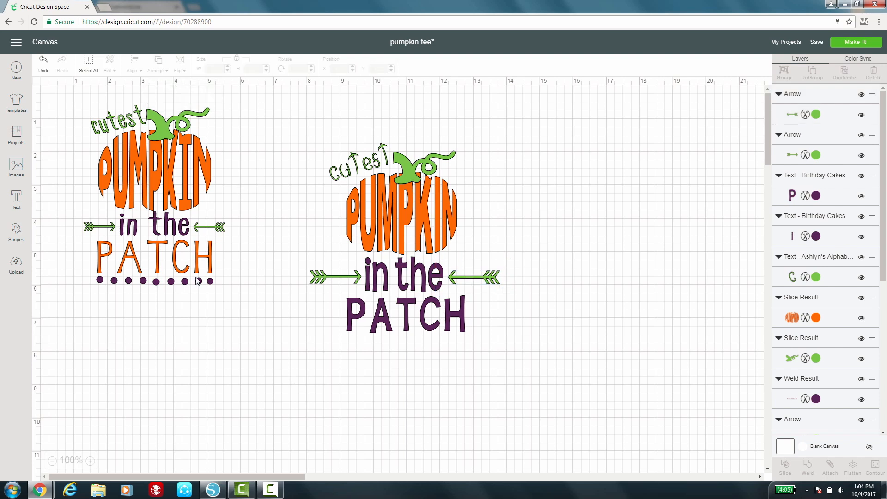
mouse_move(160, 287)
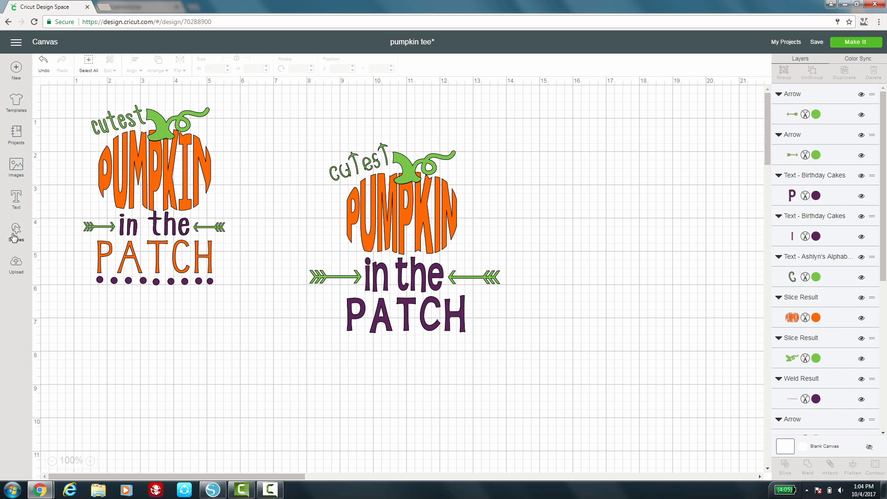
Step: Insert a small Circle from Shapes and duplicate it
click(16, 231)
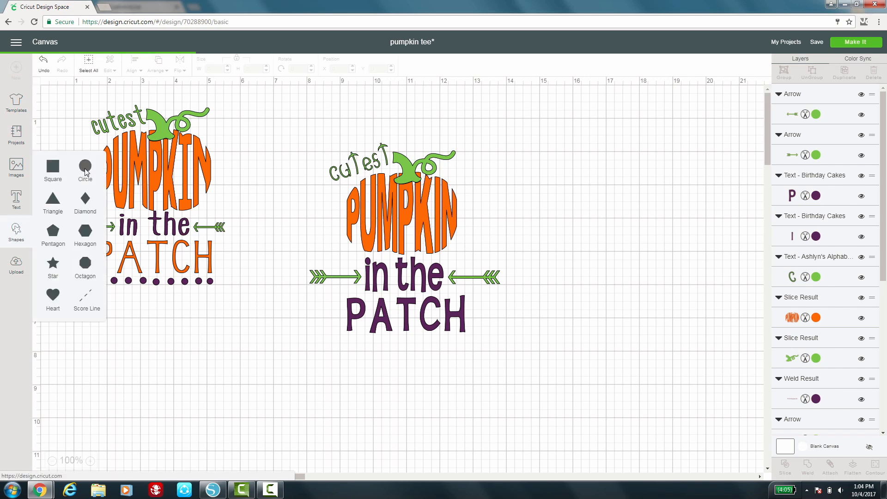
click(85, 167)
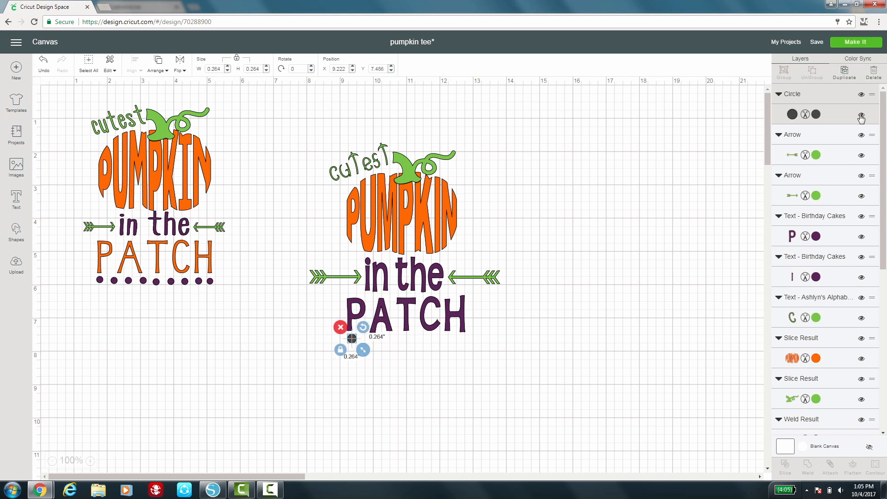
click(844, 74)
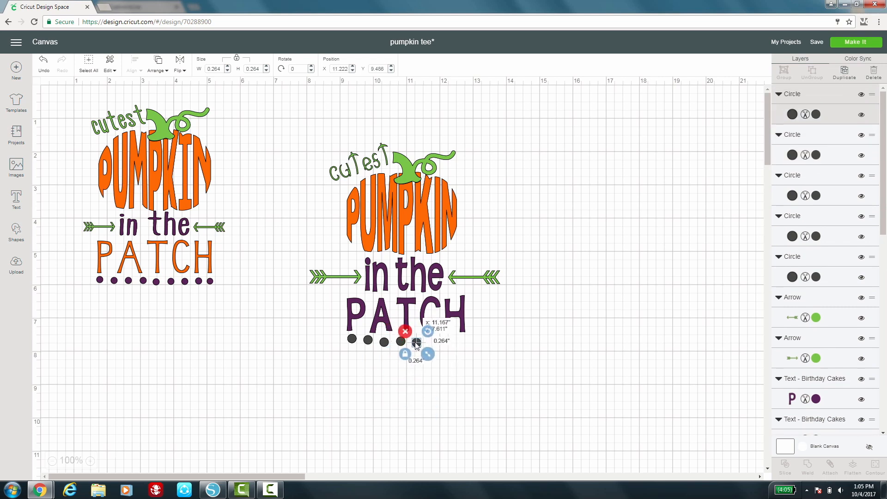
Step: Line up eight small dark dots in a row beneath PATCH
click(443, 358)
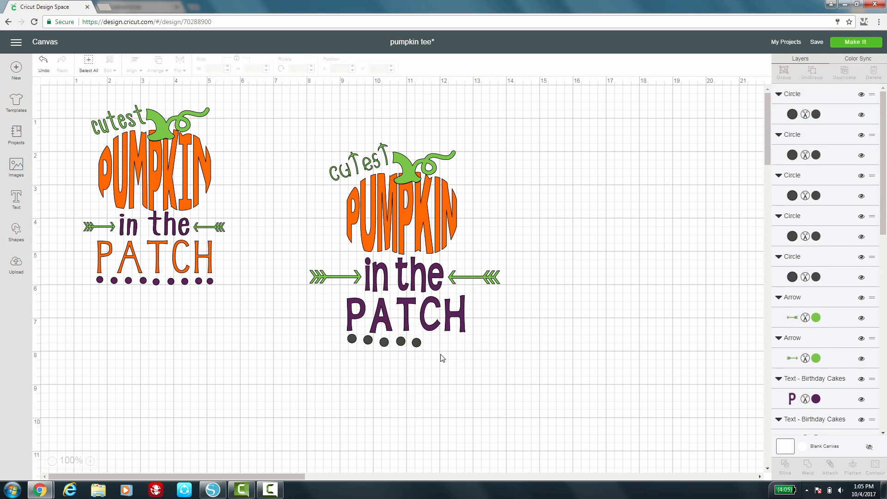
click(402, 341)
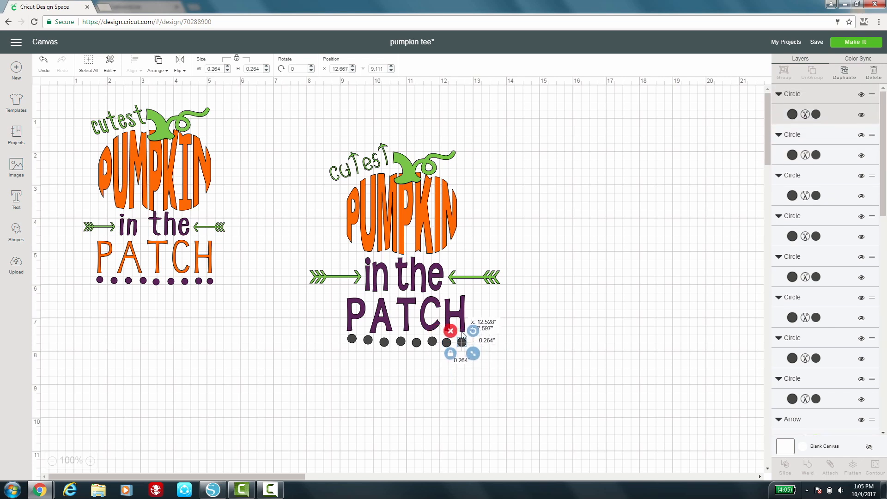
click(461, 364)
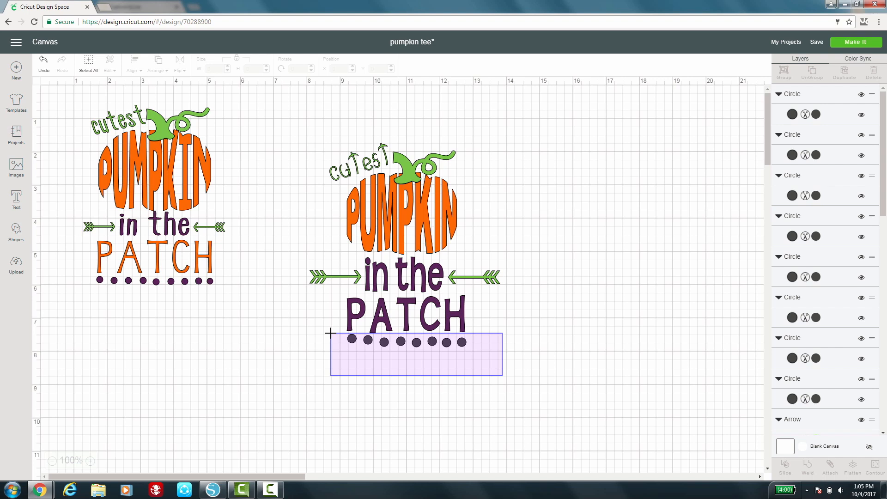
Step: Weld the eight dots into one shape and colour it purple
click(416, 342)
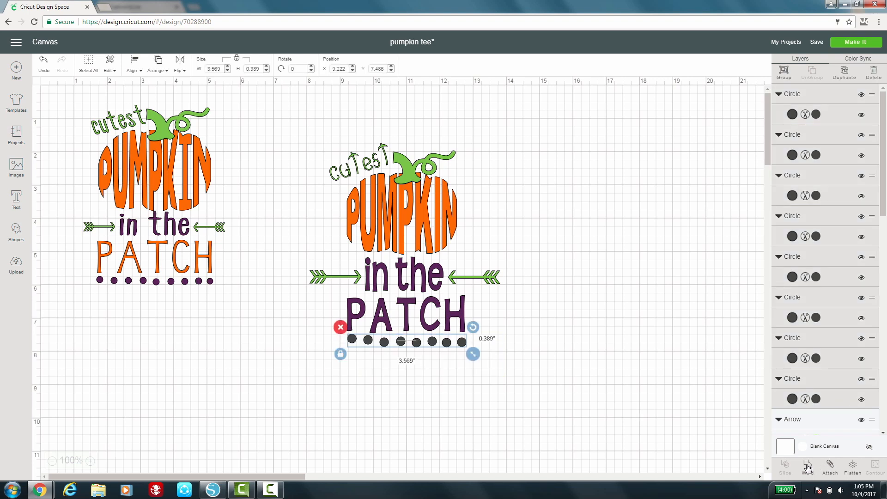
click(807, 467)
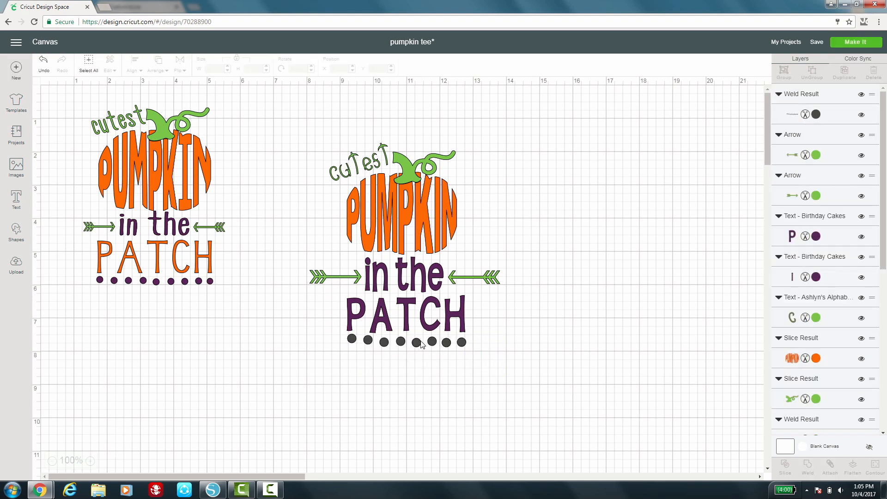
click(421, 342)
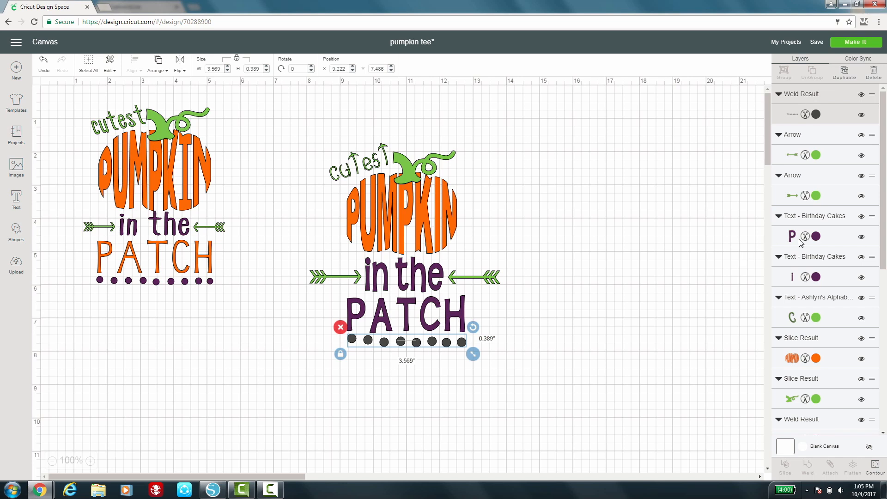
click(815, 236)
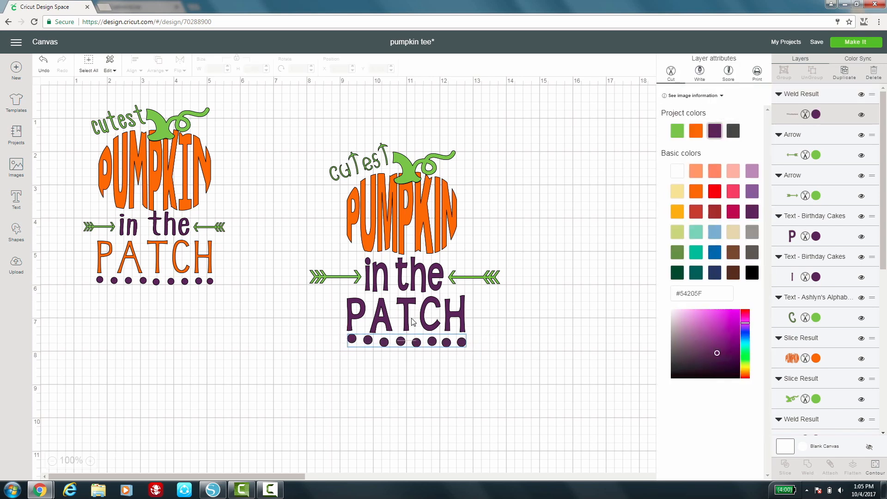
Step: Recolour the PATCH lettering orange from Project colors
click(404, 317)
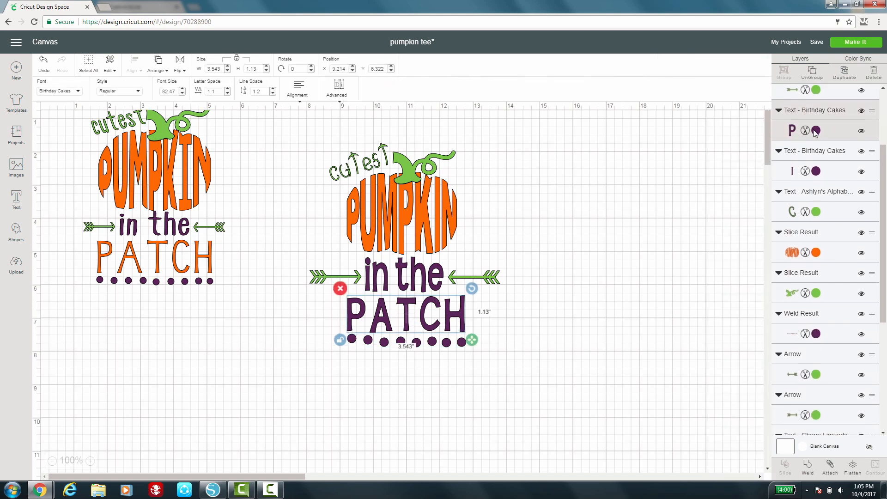
click(816, 130)
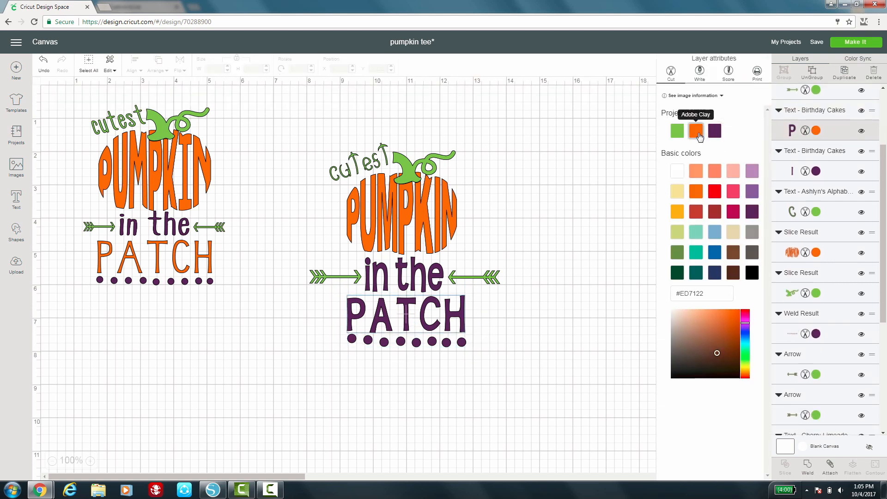
click(575, 261)
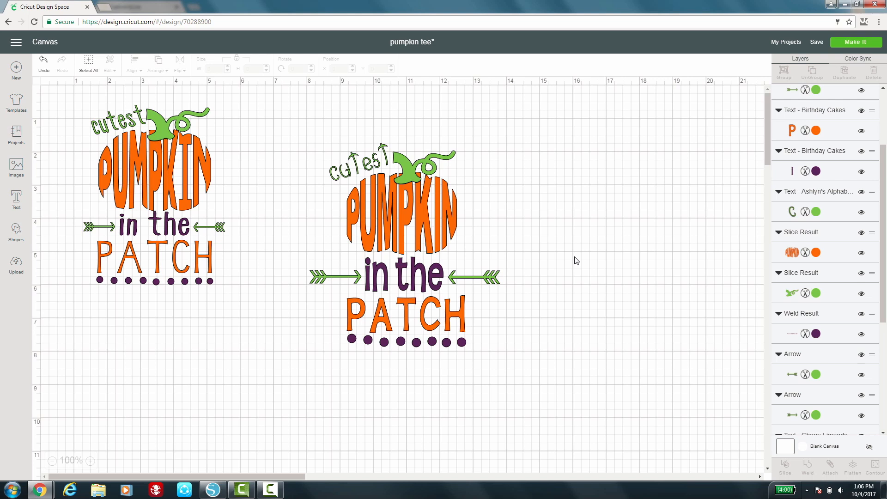